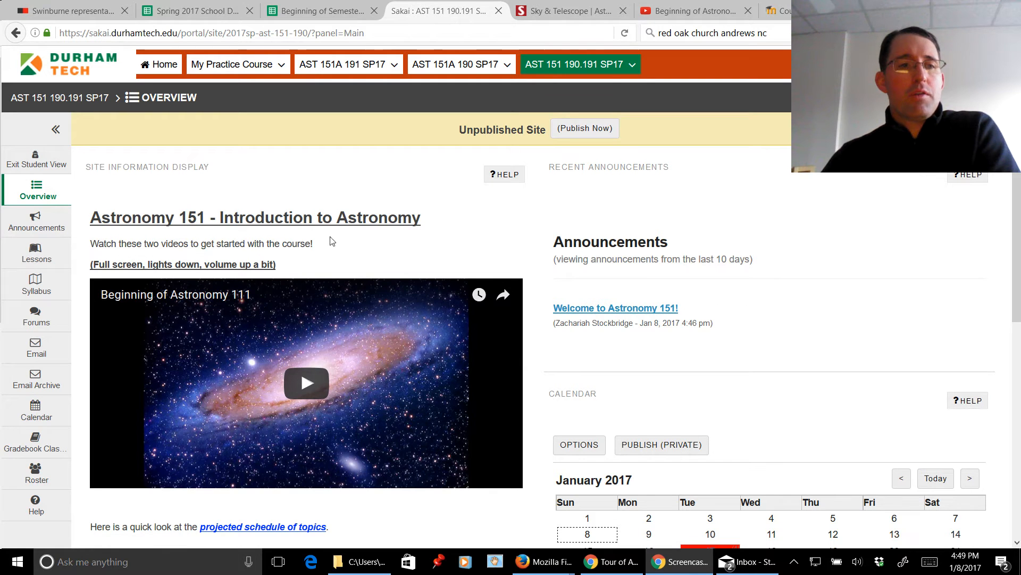
pyautogui.moveTo(26, 205)
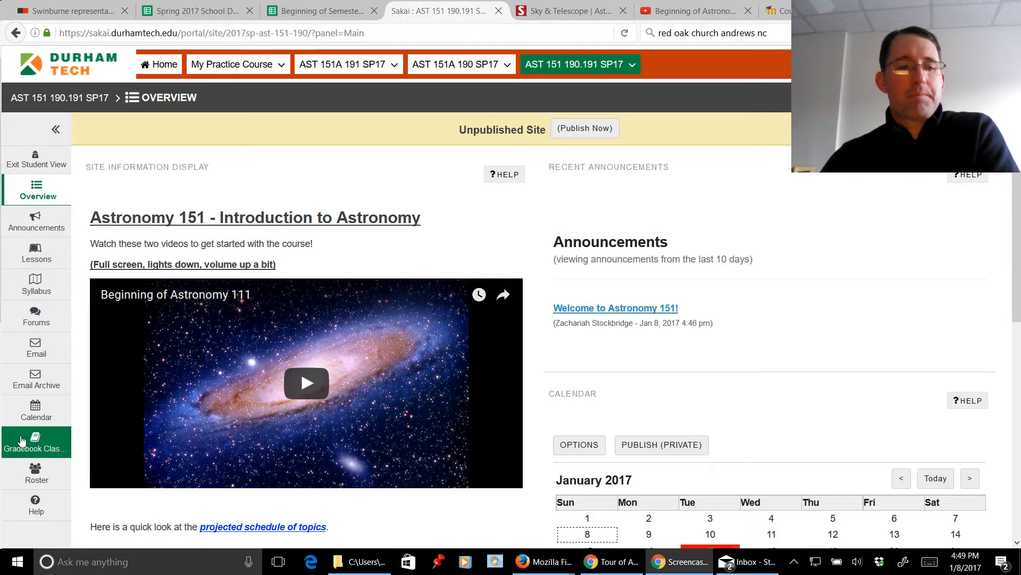
pyautogui.moveTo(36, 469)
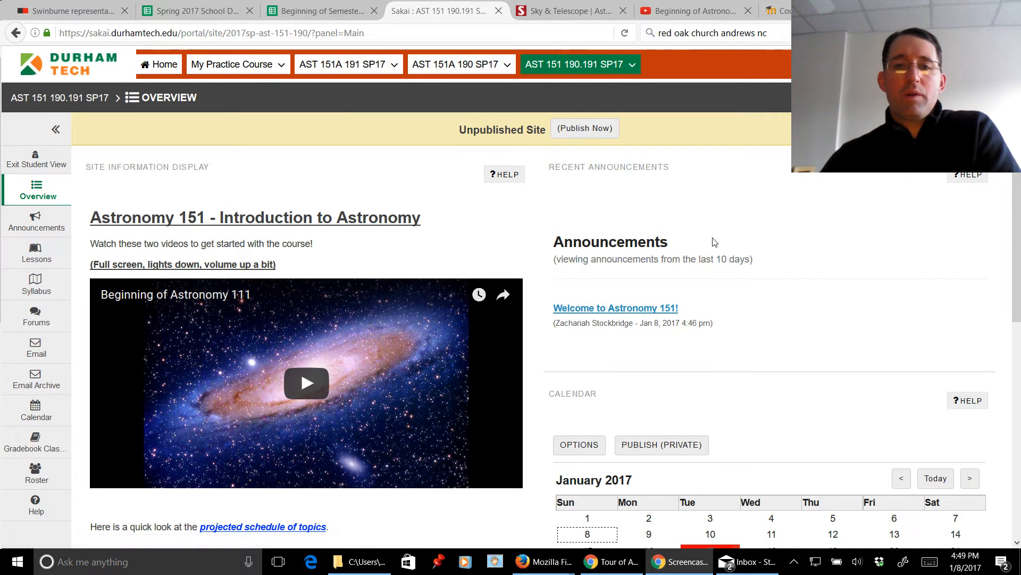
pyautogui.moveTo(305, 261)
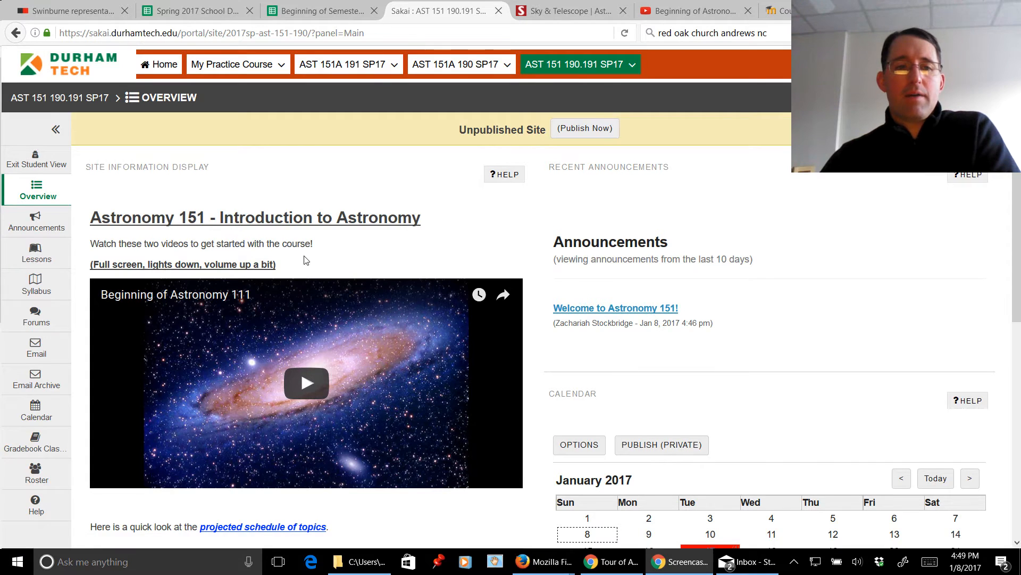
# - Return to the course Overview, then open Lessons listing Week Zero and Week One
pyautogui.scroll(-3)
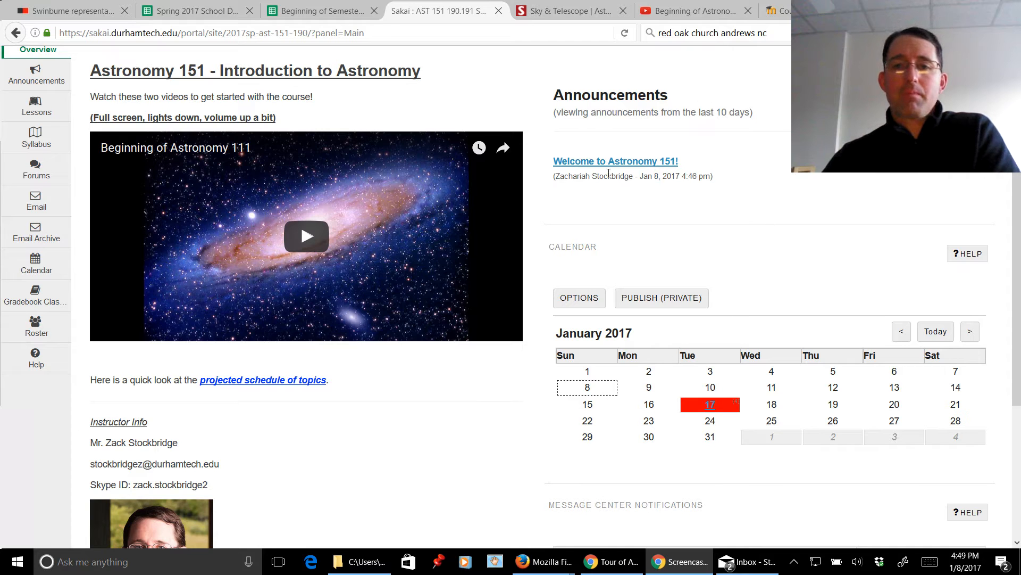
pyautogui.moveTo(615, 161)
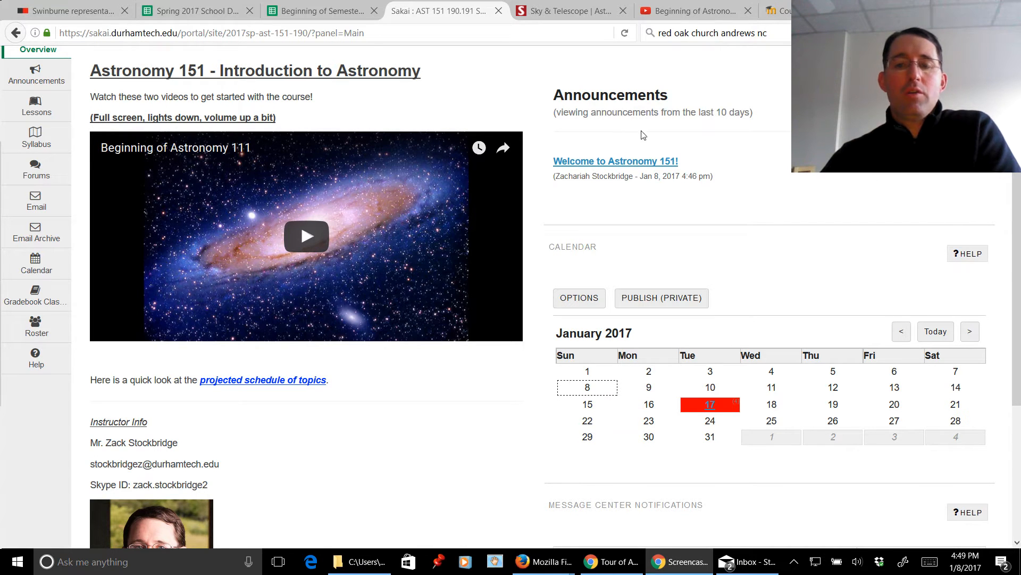
pyautogui.moveTo(615, 161)
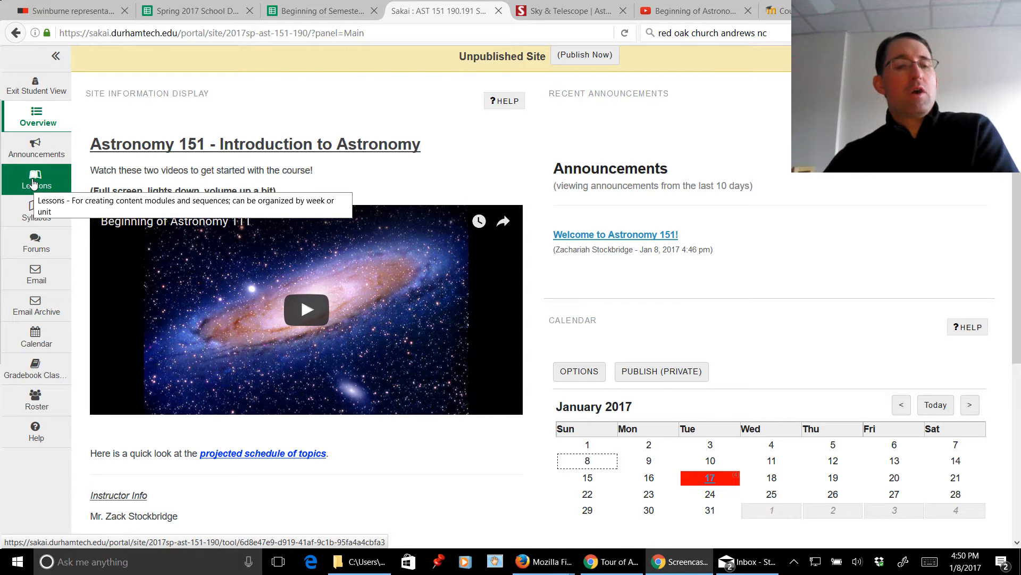
pyautogui.moveTo(35, 211)
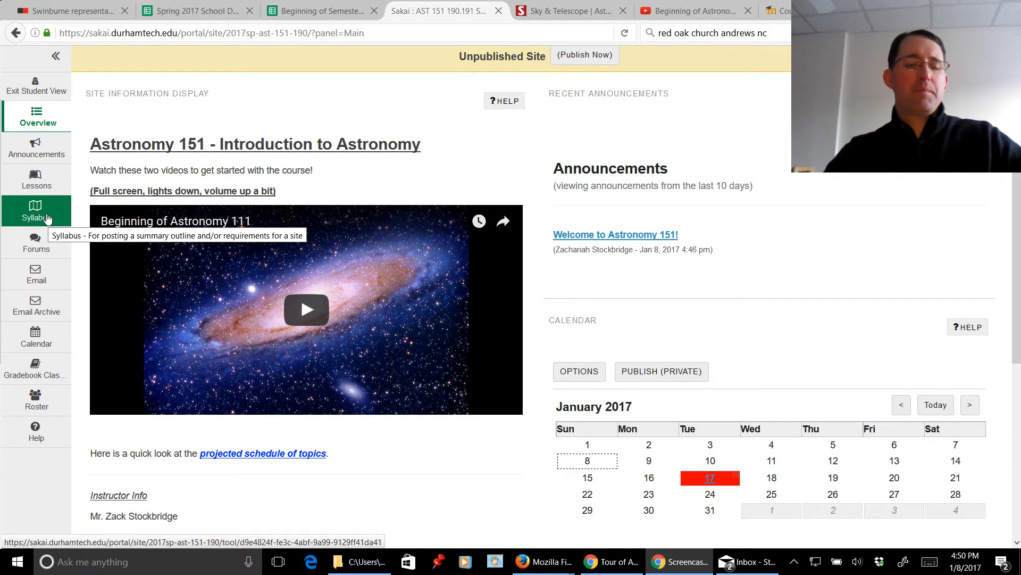
pyautogui.moveTo(35, 241)
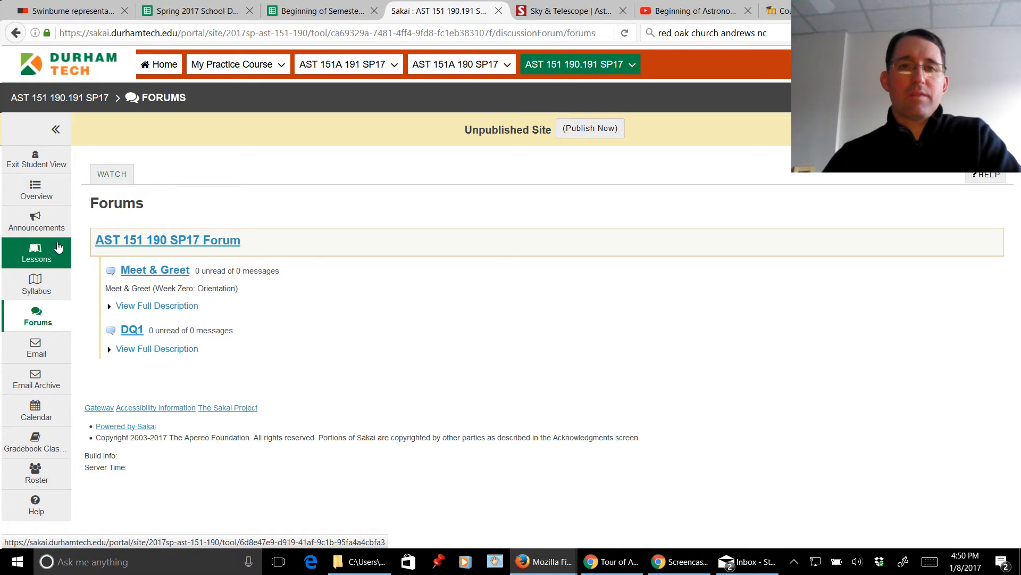
pyautogui.moveTo(303, 261)
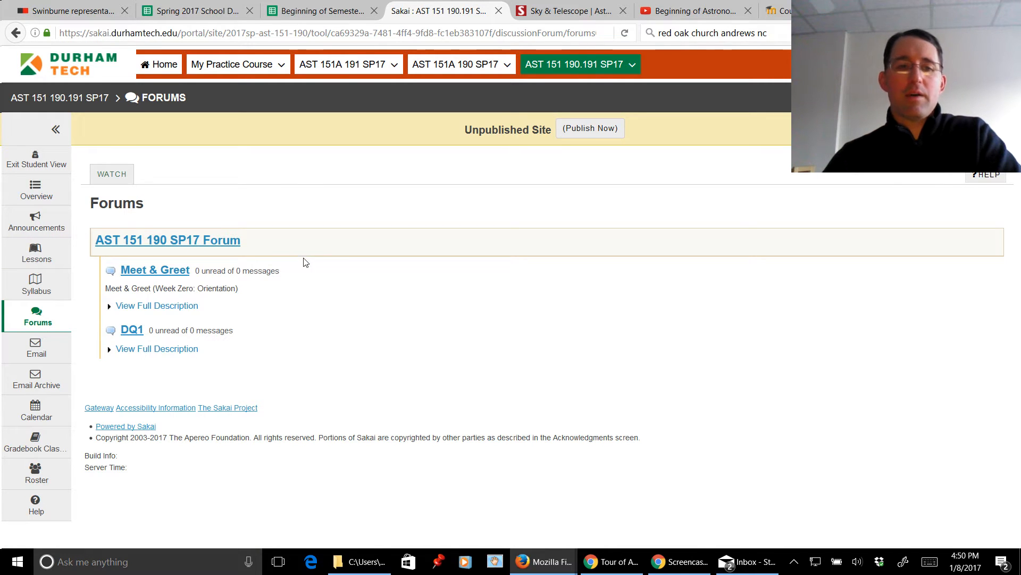
pyautogui.click(36, 189)
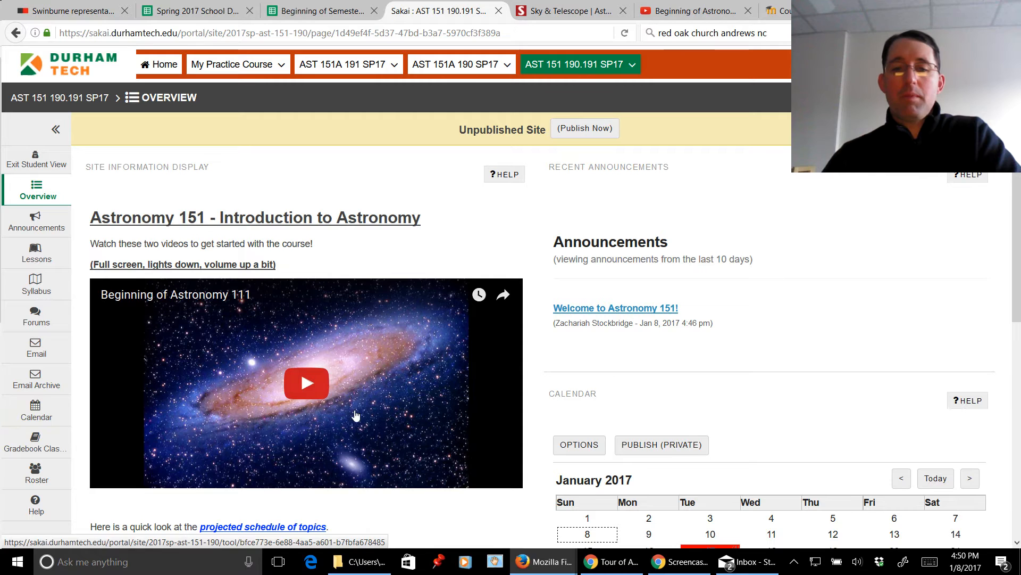
pyautogui.moveTo(93, 411)
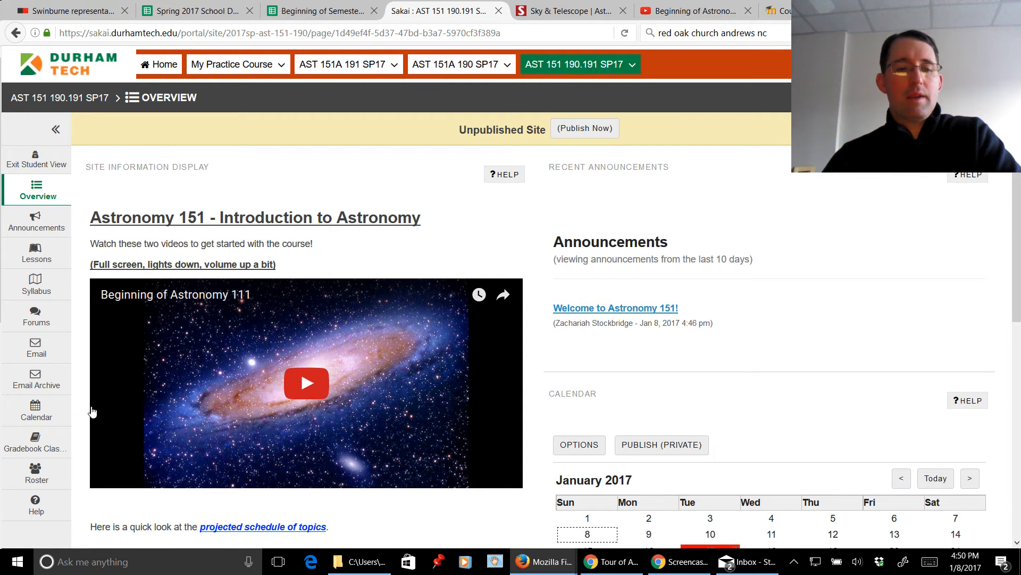
pyautogui.moveTo(36, 437)
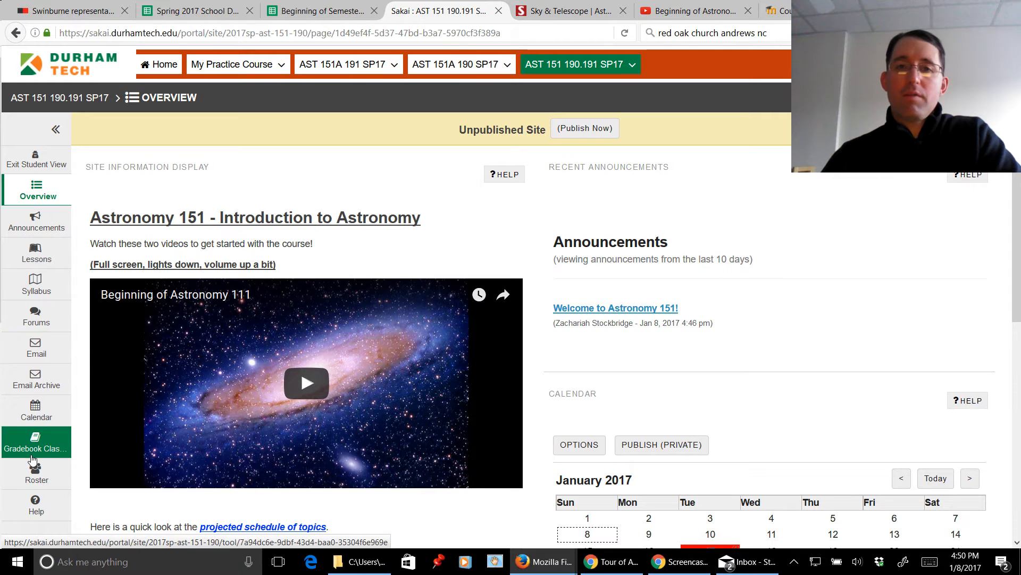
pyautogui.moveTo(36, 443)
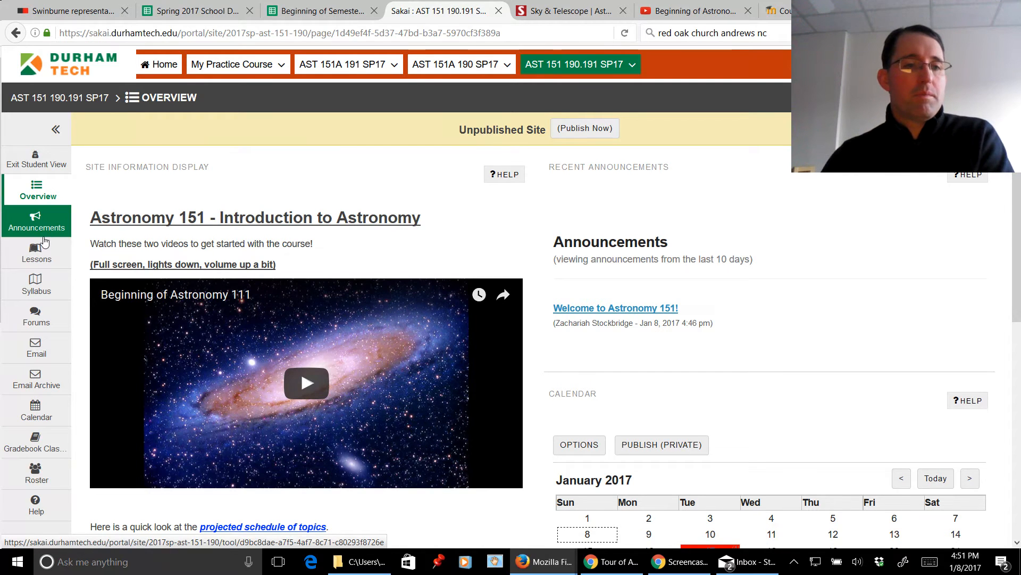
pyautogui.click(36, 253)
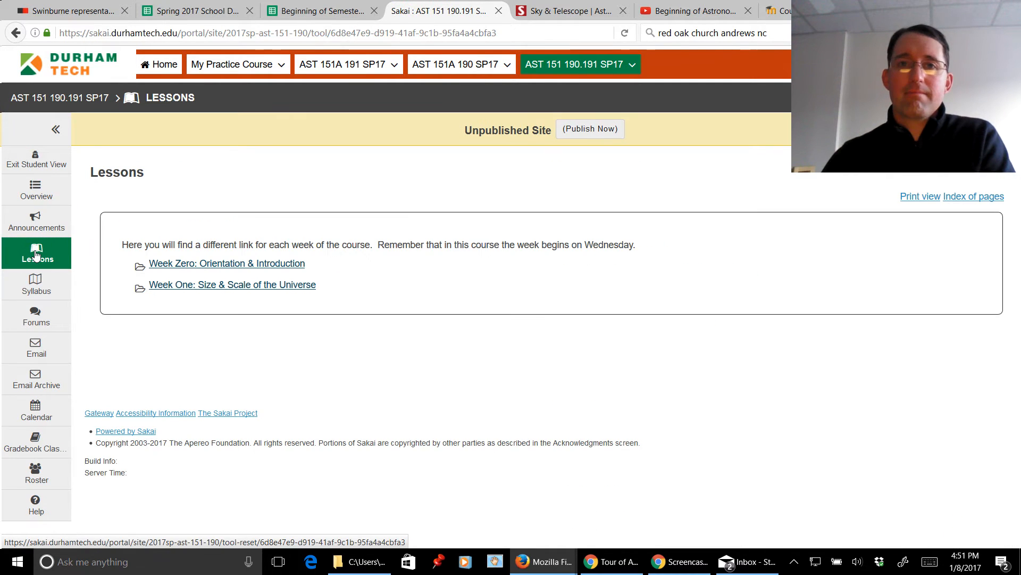
pyautogui.moveTo(346, 124)
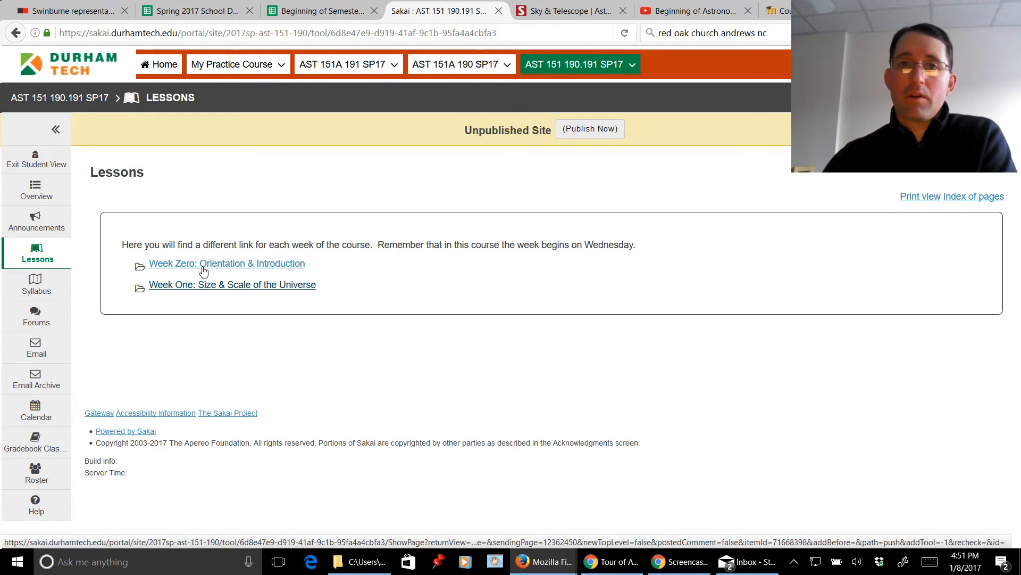
# - Open the Week Zero: Orientation & Introduction lesson from the Lessons page
pyautogui.click(227, 264)
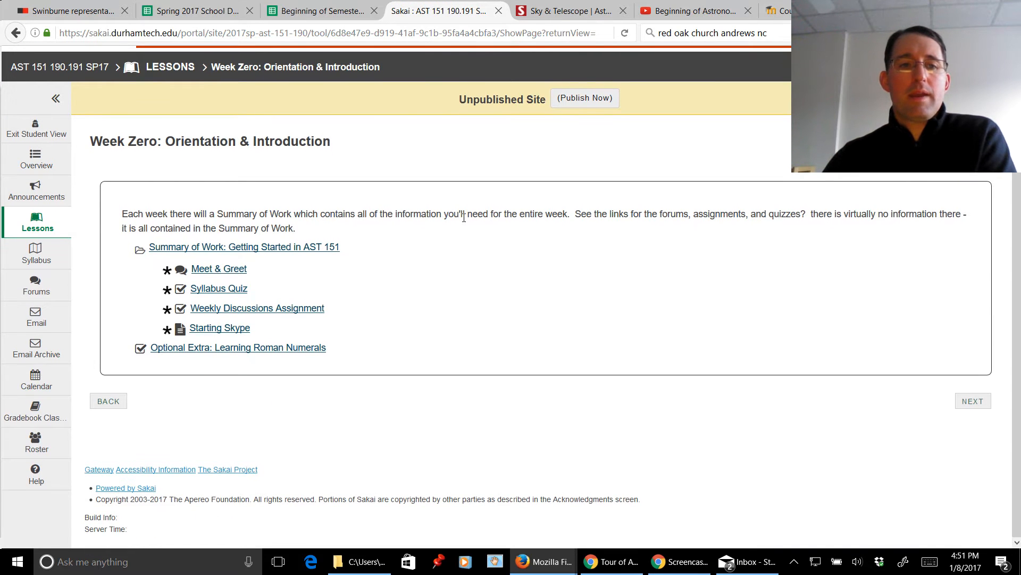
pyautogui.moveTo(505, 242)
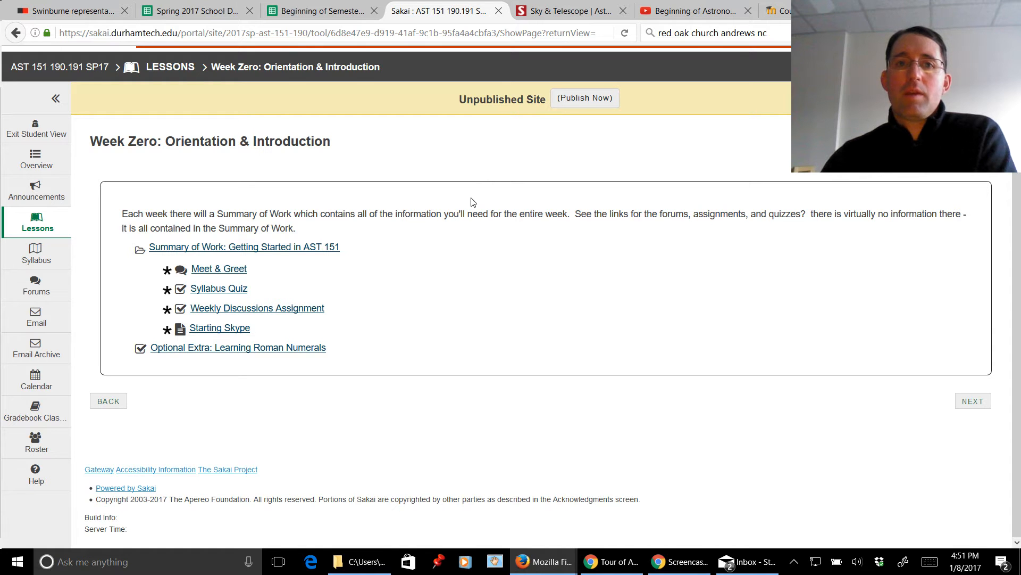
pyautogui.moveTo(356, 294)
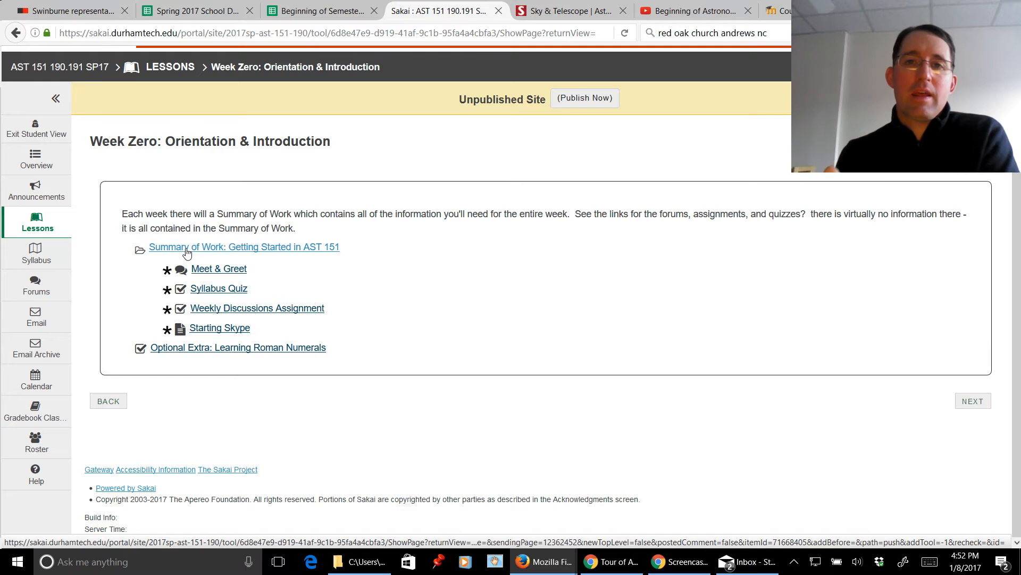
pyautogui.moveTo(264, 249)
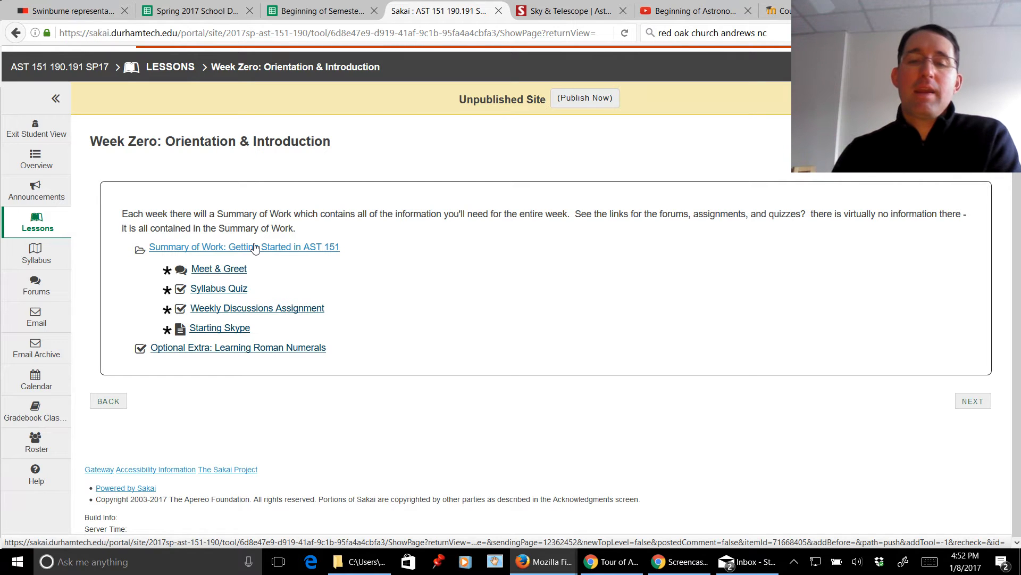
pyautogui.moveTo(233, 254)
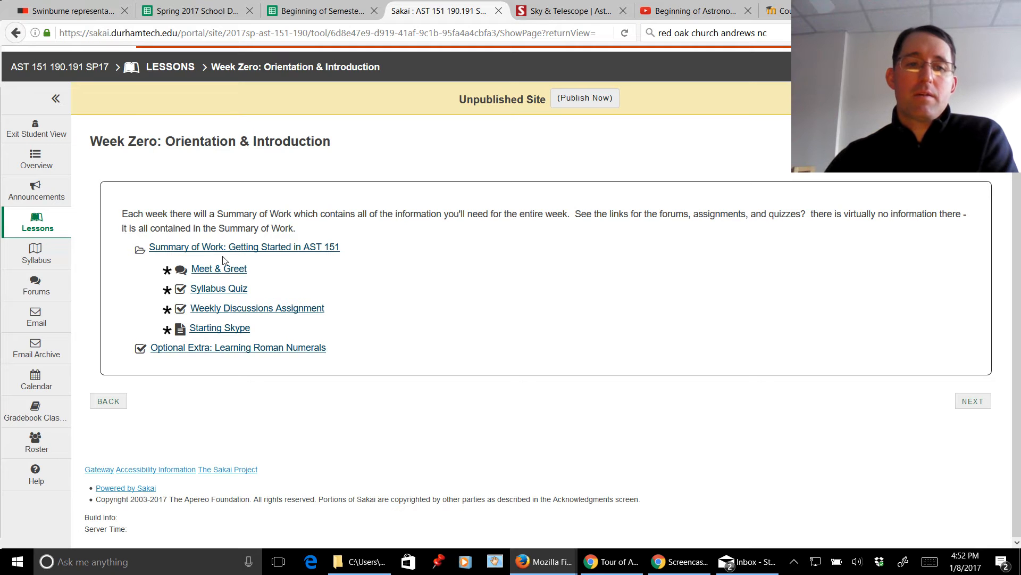
pyautogui.moveTo(256, 308)
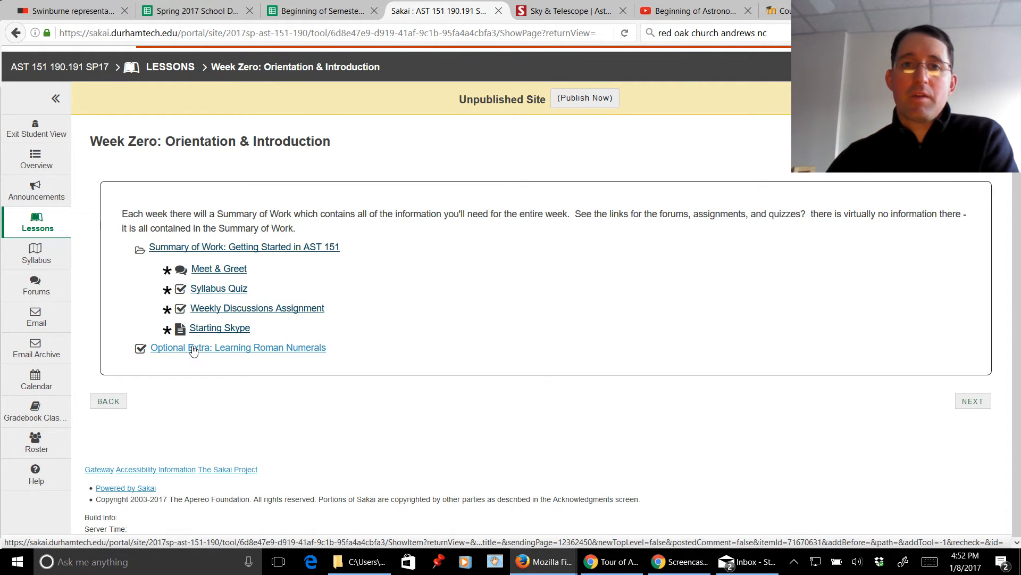
pyautogui.moveTo(255, 357)
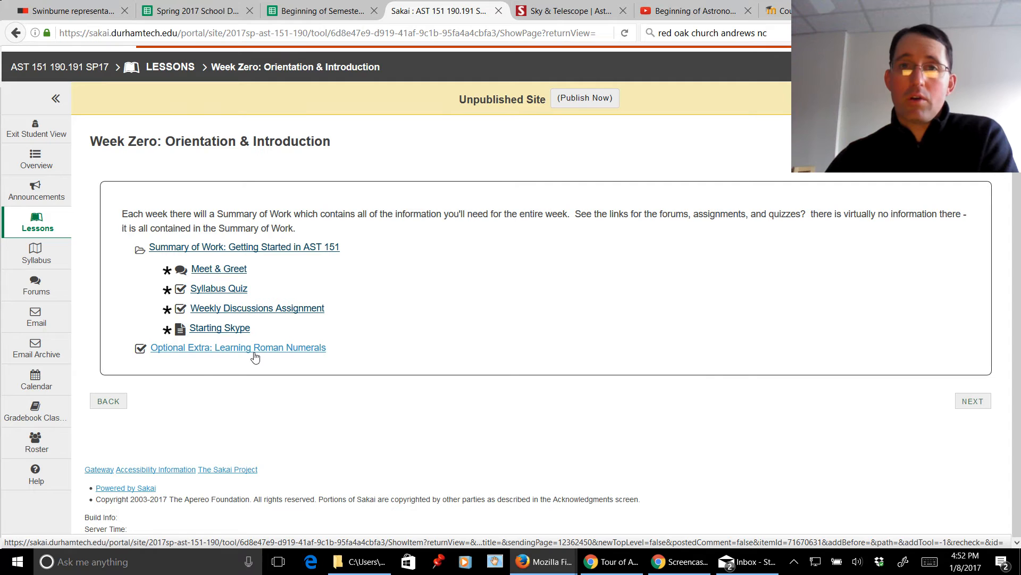
pyautogui.moveTo(441, 278)
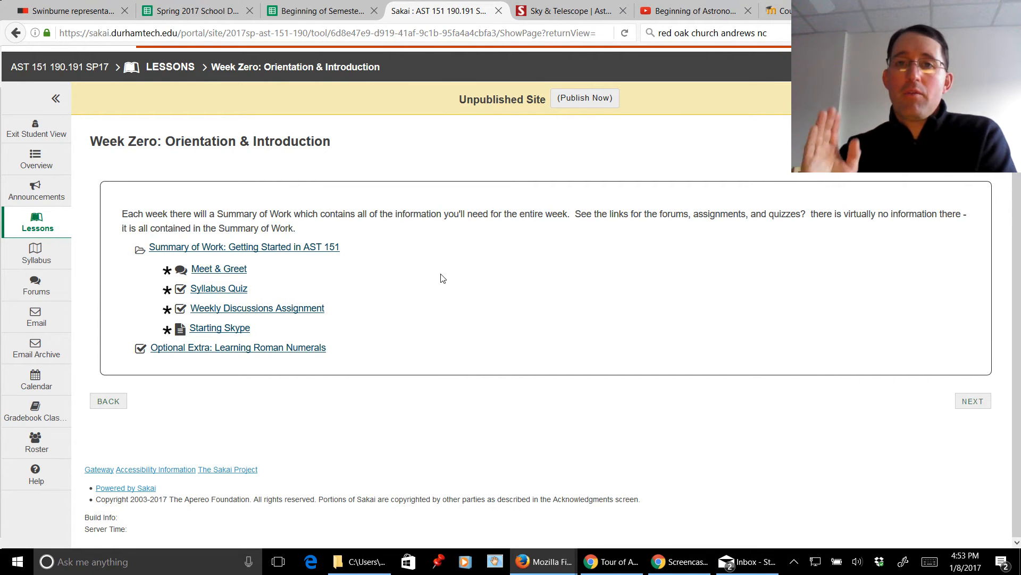
pyautogui.moveTo(279, 250)
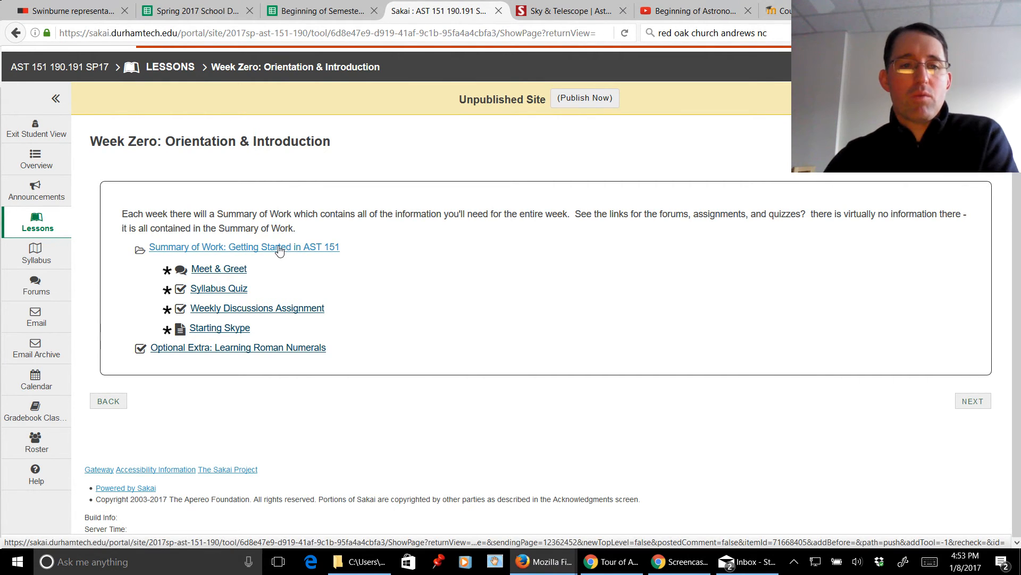
# - Open Summary of Work: Getting Started in AST 151 and read through its orientation checklist
pyautogui.click(244, 247)
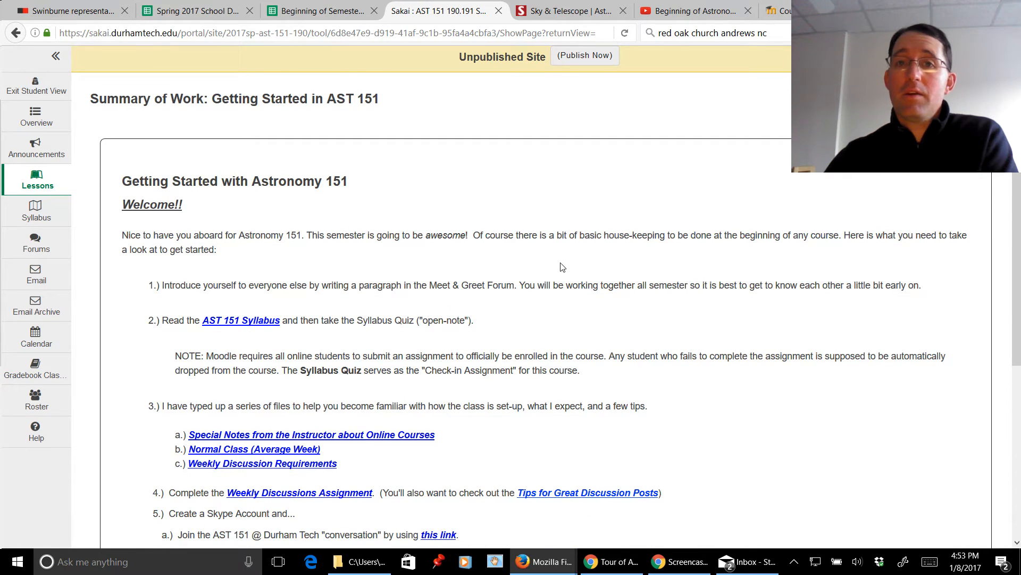
pyautogui.scroll(-3)
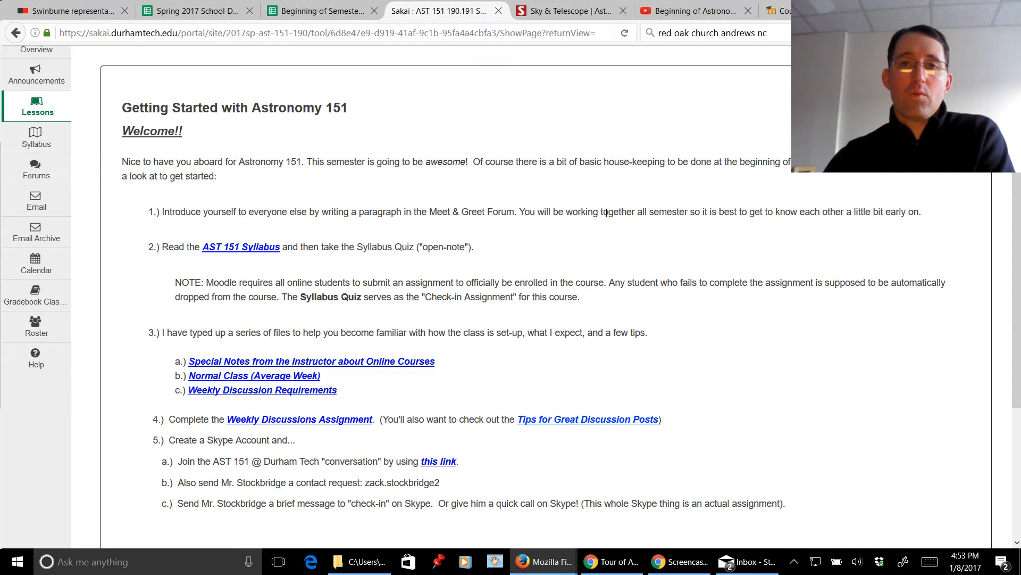
pyautogui.moveTo(601, 175)
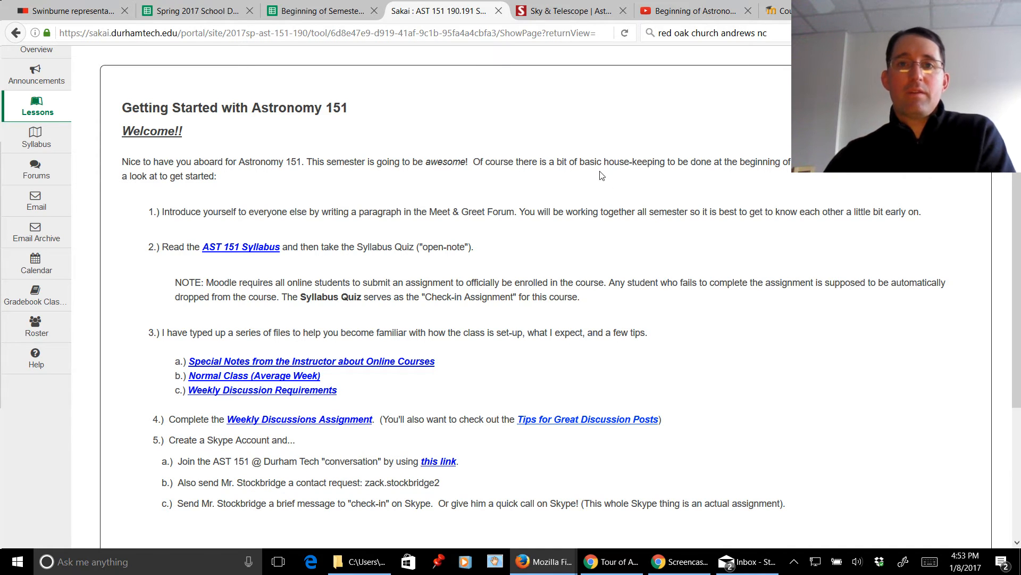
pyautogui.moveTo(265, 235)
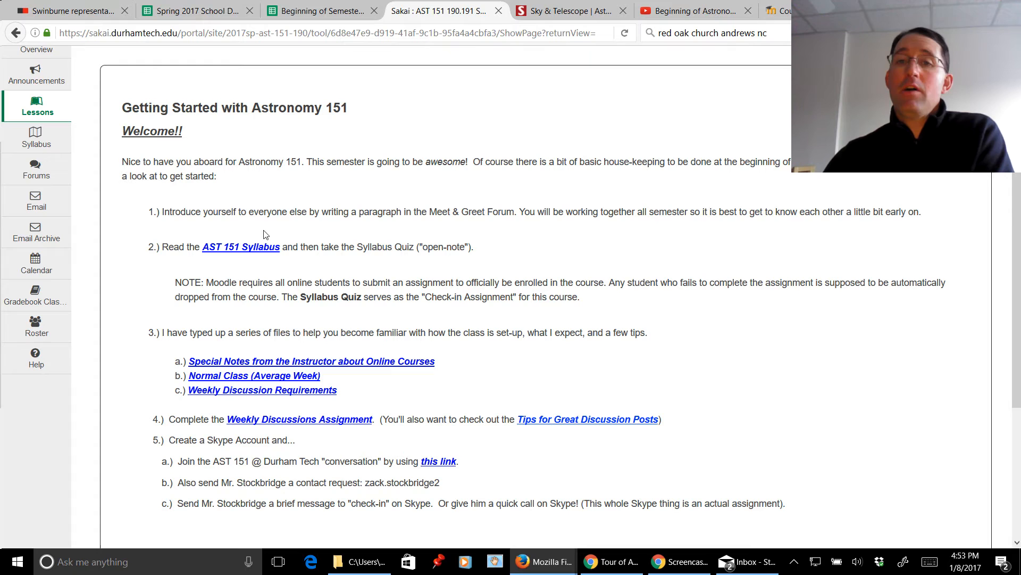
pyautogui.scroll(-3)
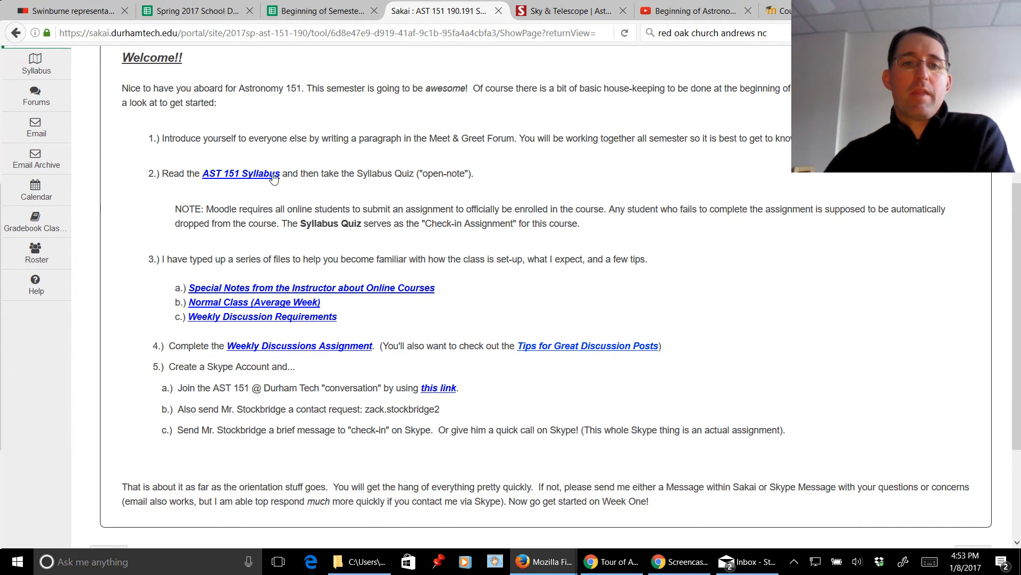
pyautogui.moveTo(421, 230)
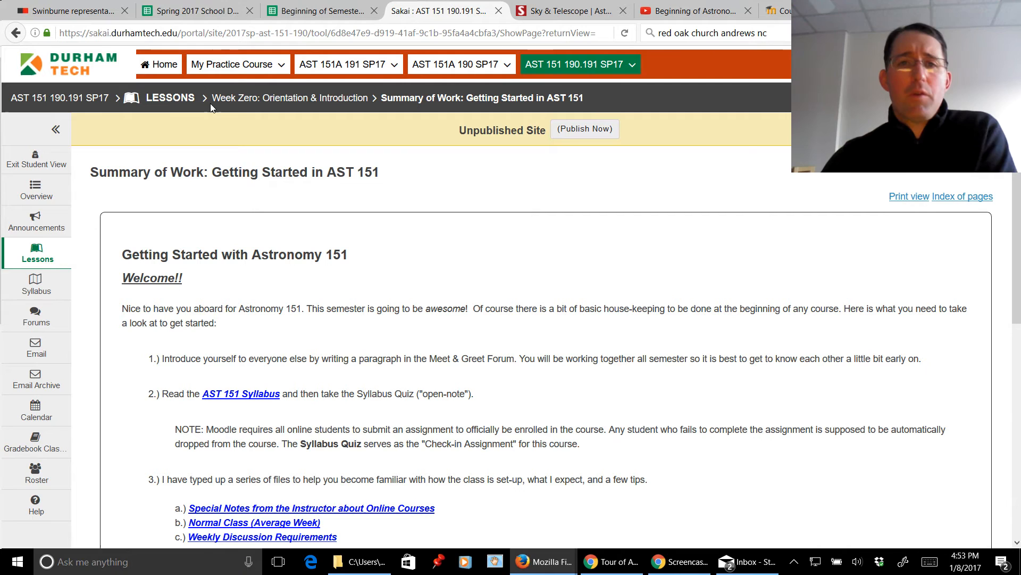
pyautogui.moveTo(256, 119)
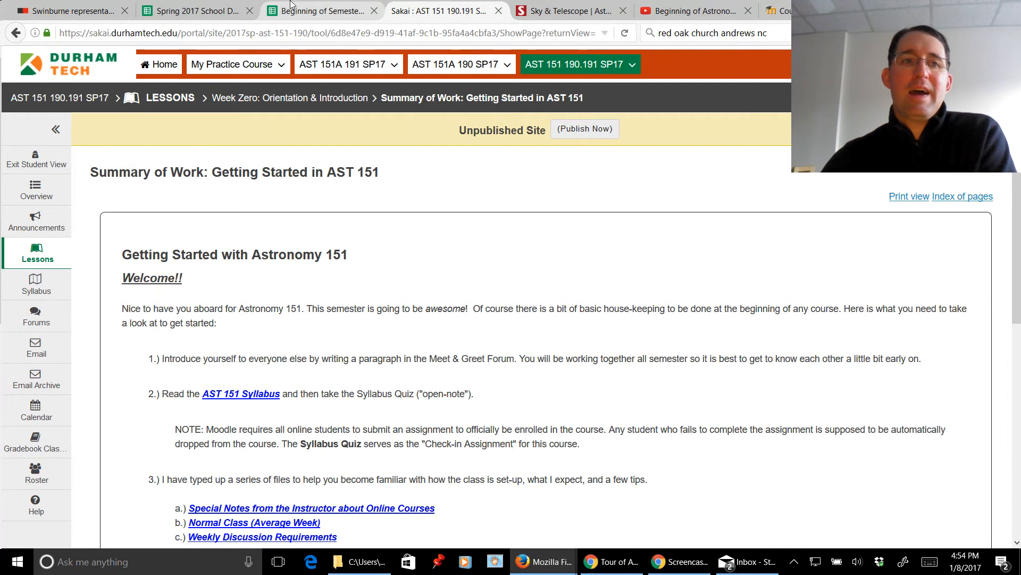
pyautogui.moveTo(15, 32)
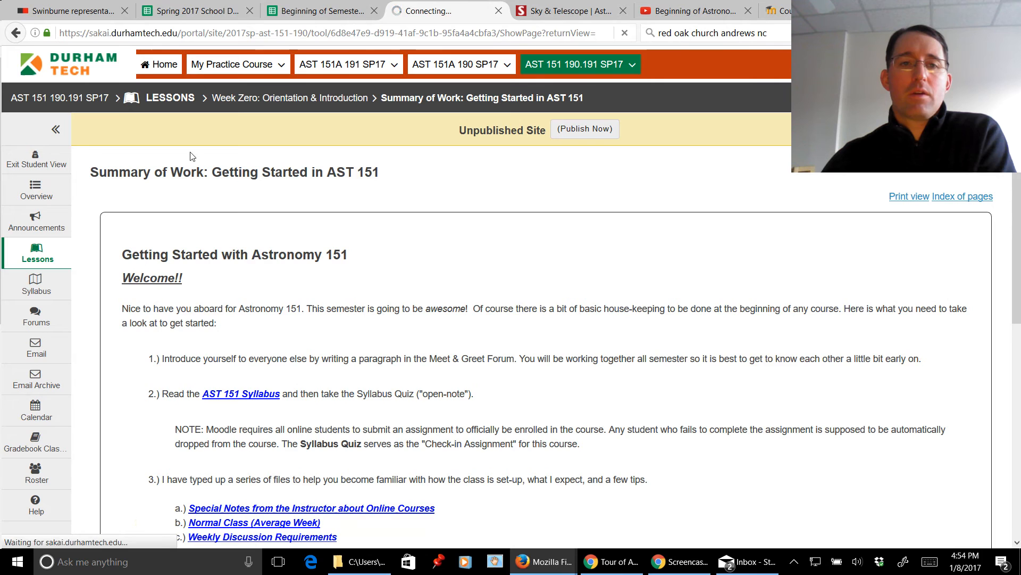
# - Navigate from Week Zero to Week One and open its Size & Scale Summary of Work
pyautogui.click(290, 98)
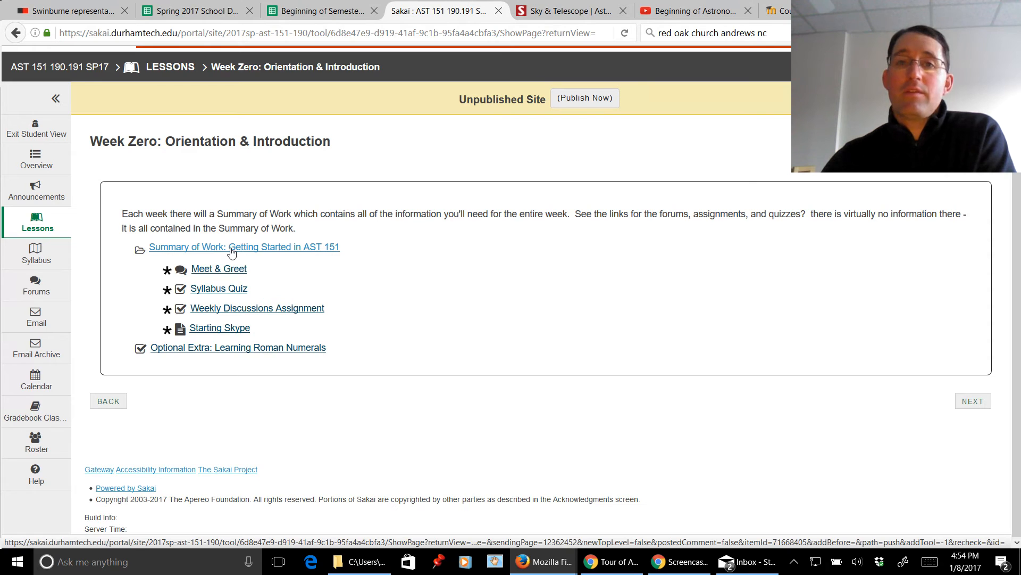
pyautogui.moveTo(223, 355)
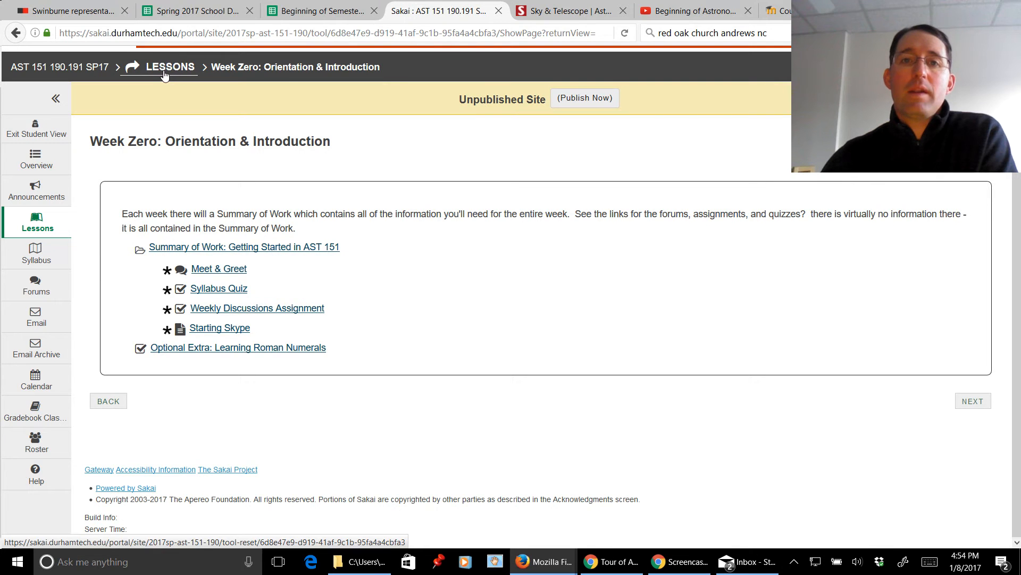
pyautogui.moveTo(140, 66)
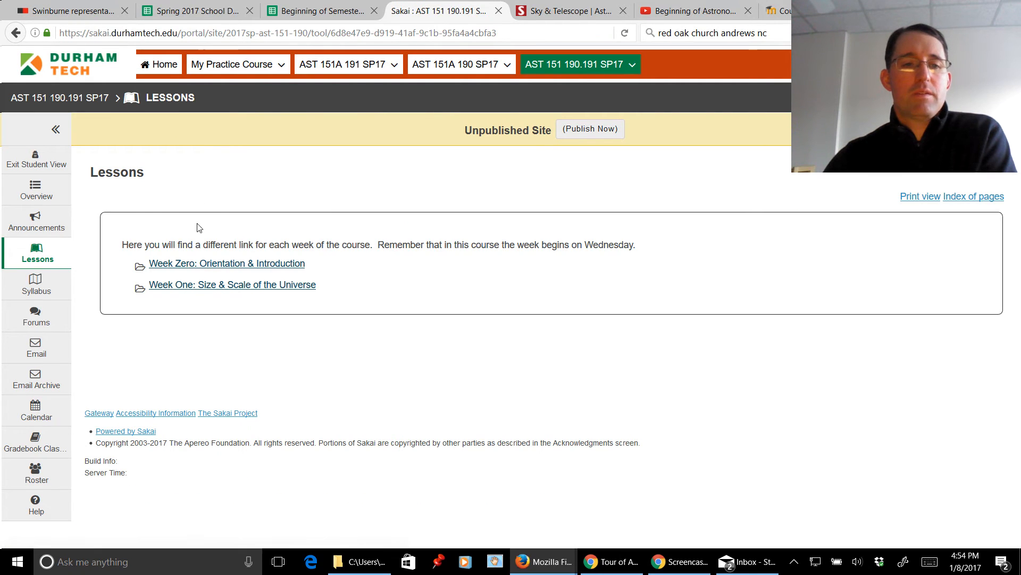
pyautogui.click(232, 285)
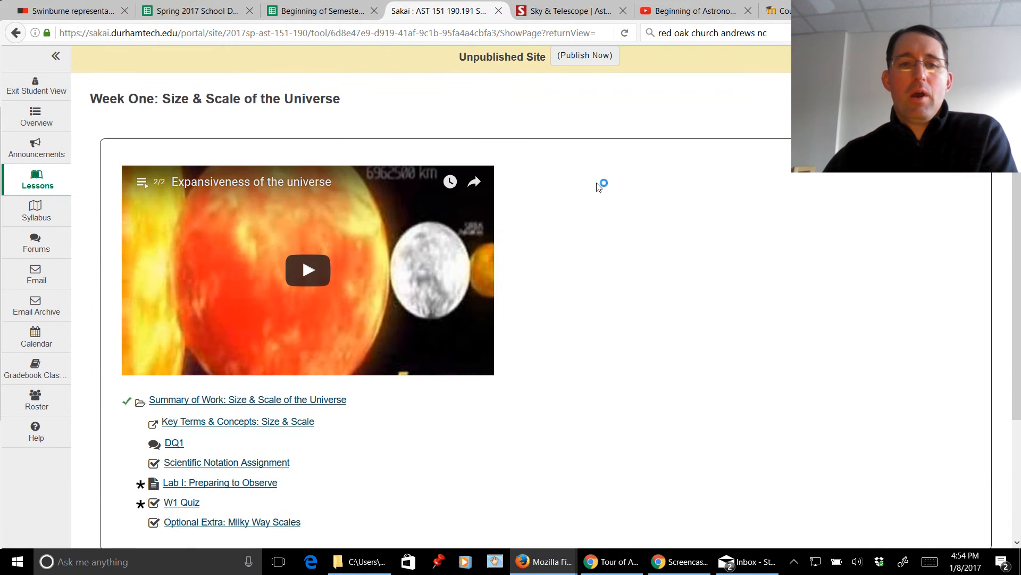
pyautogui.scroll(-3)
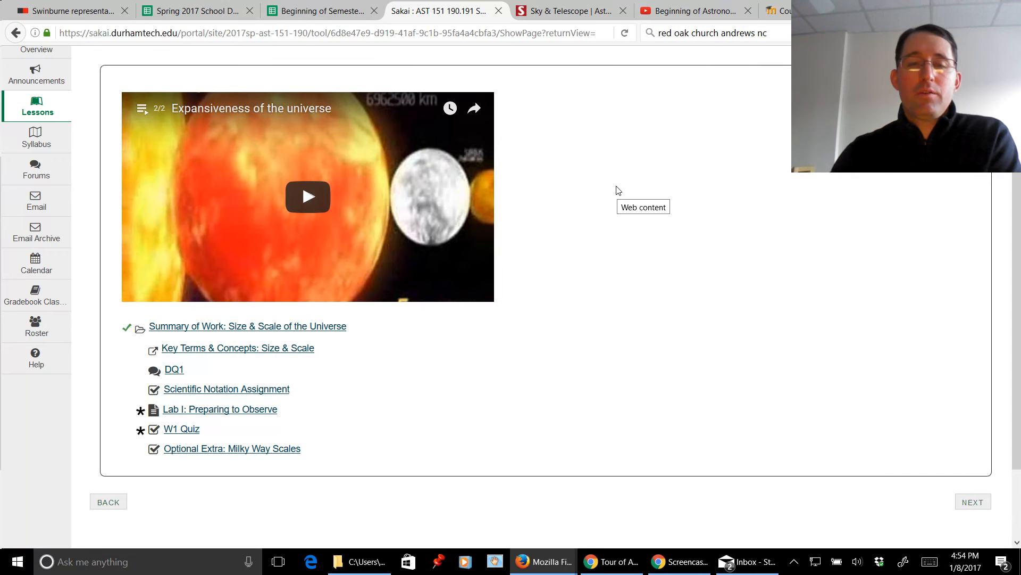
pyautogui.moveTo(290, 191)
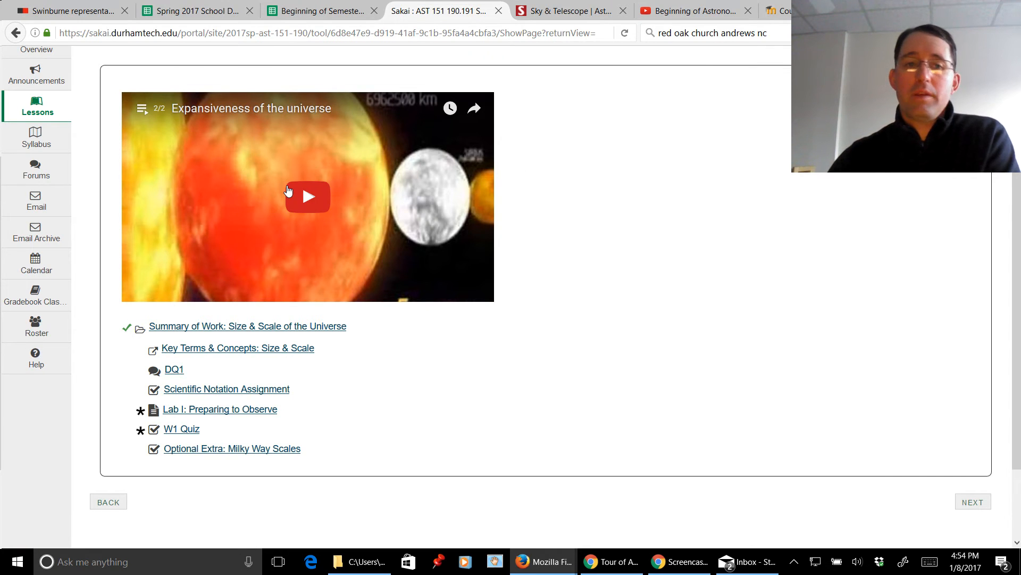
pyautogui.moveTo(201, 331)
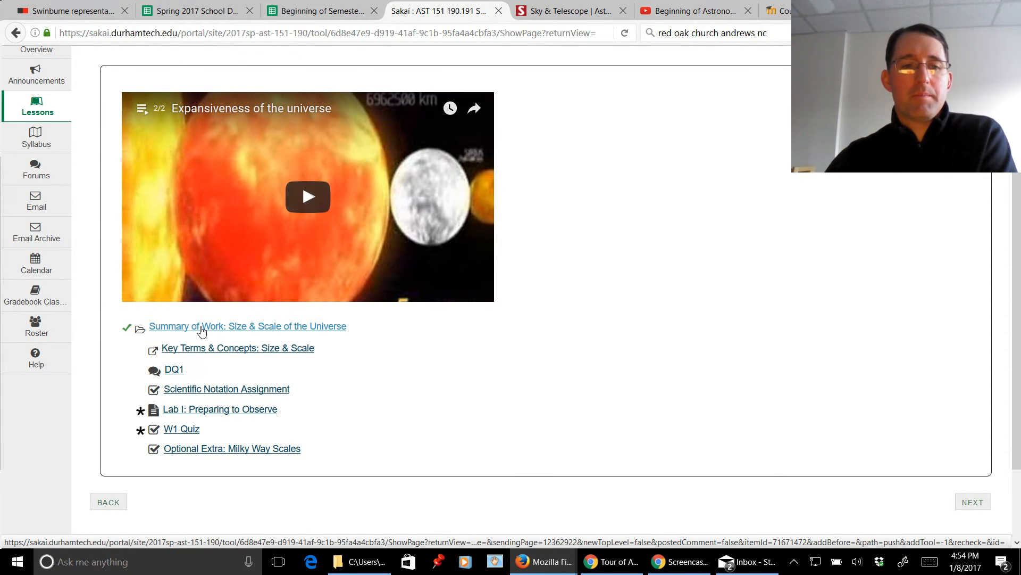
pyautogui.click(307, 196)
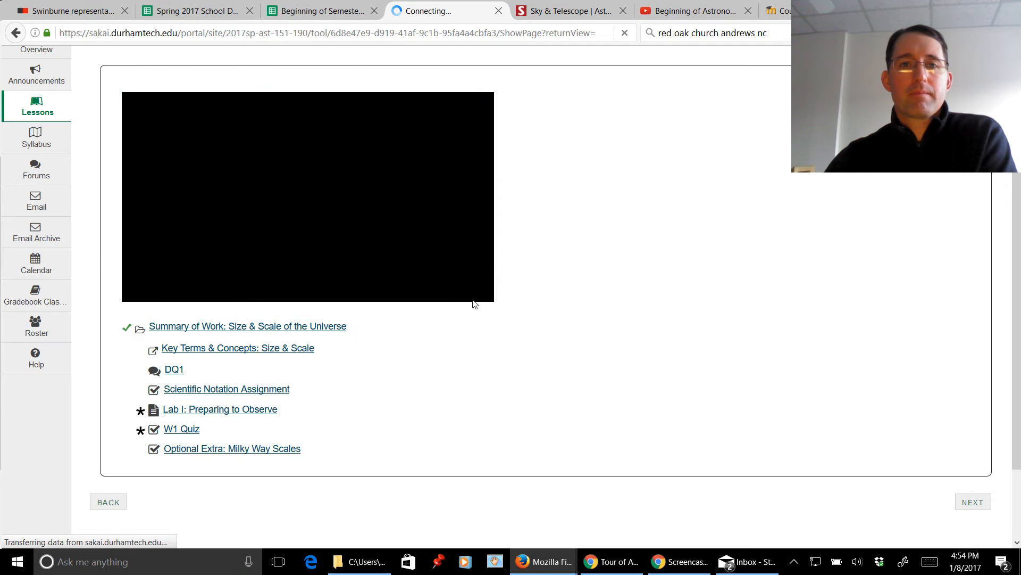
pyautogui.click(247, 325)
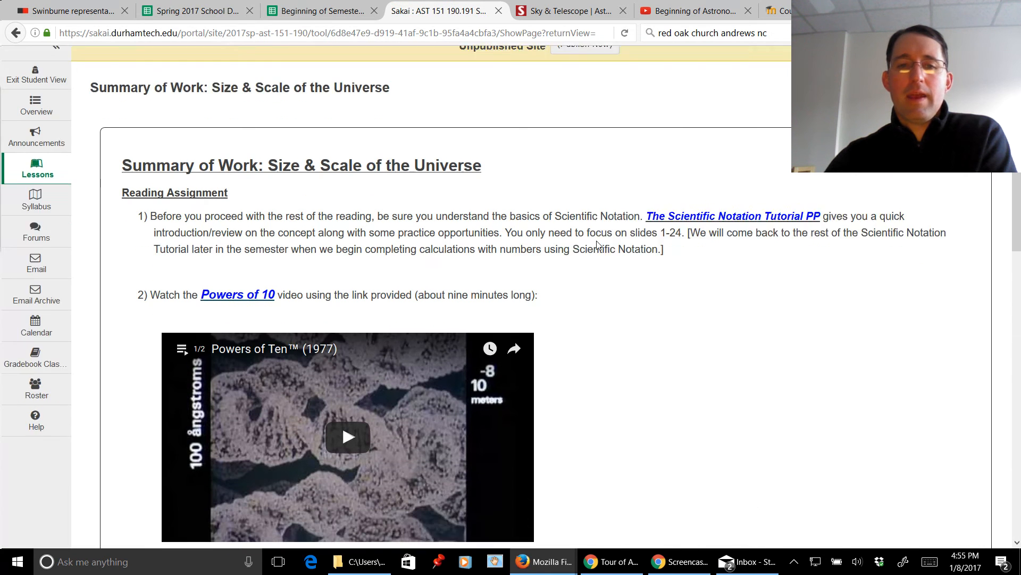
pyautogui.scroll(-3)
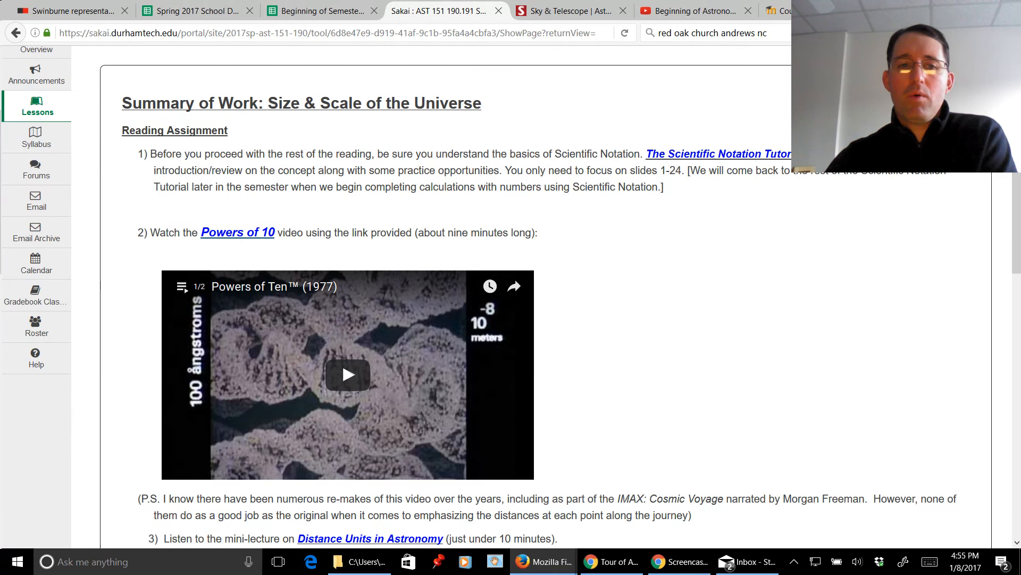
pyautogui.scroll(-3)
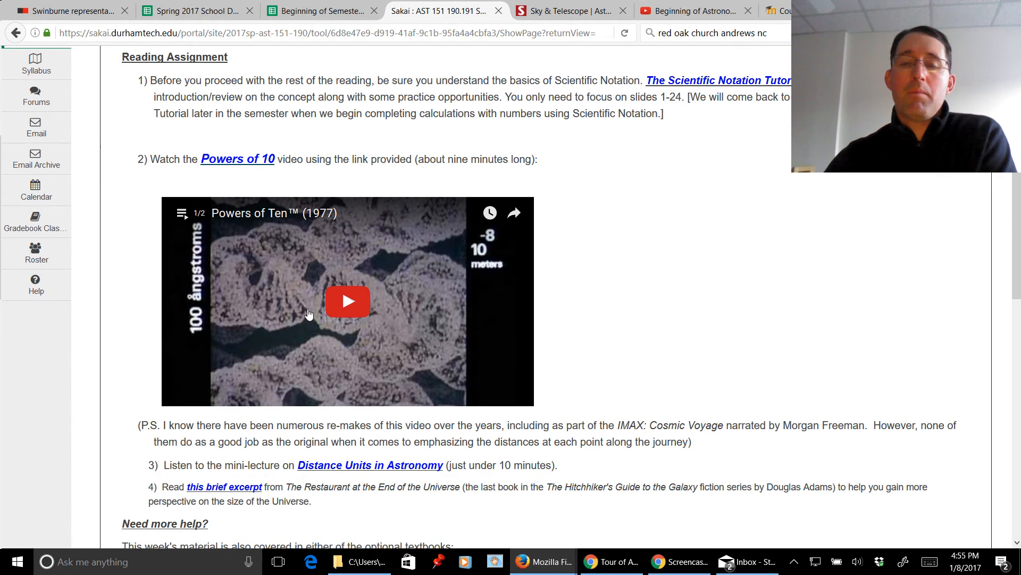
pyautogui.moveTo(653, 281)
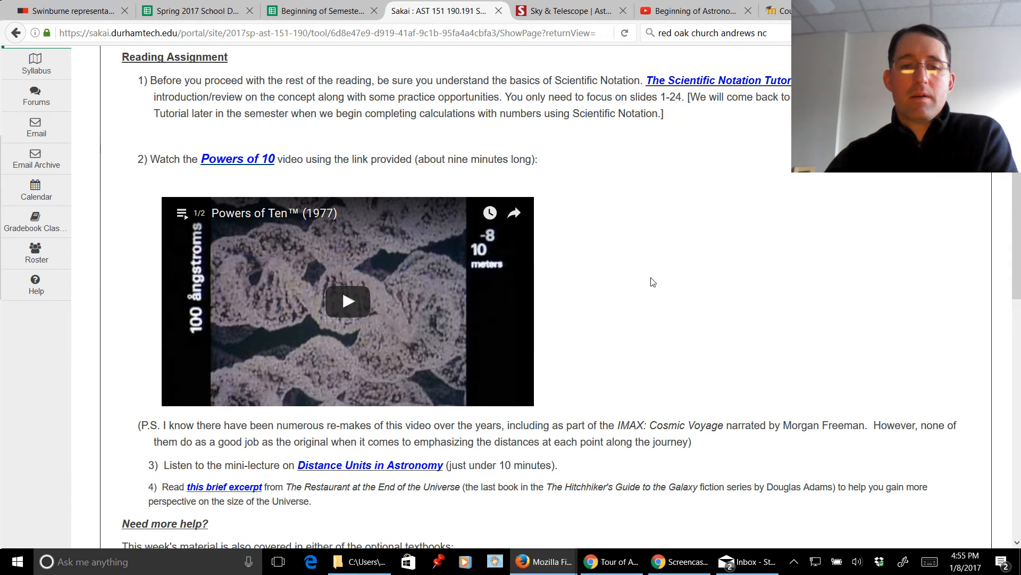
pyautogui.scroll(-3)
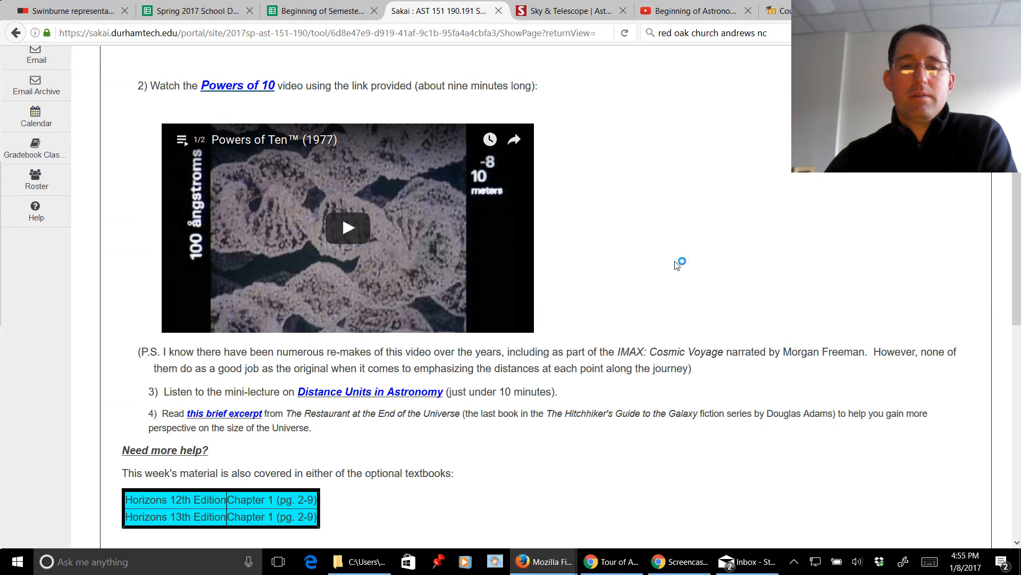
pyautogui.scroll(-3)
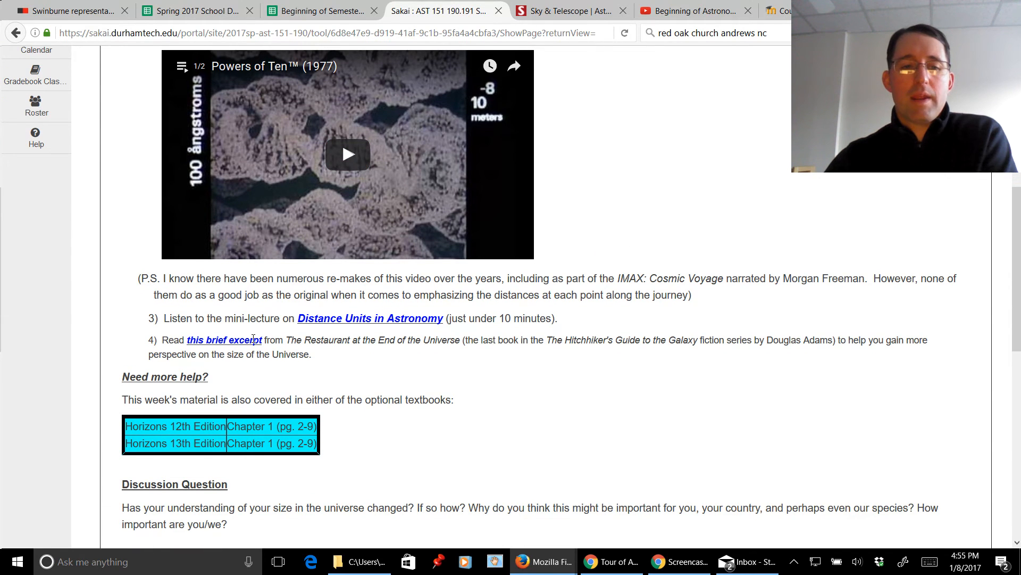
pyautogui.scroll(-3)
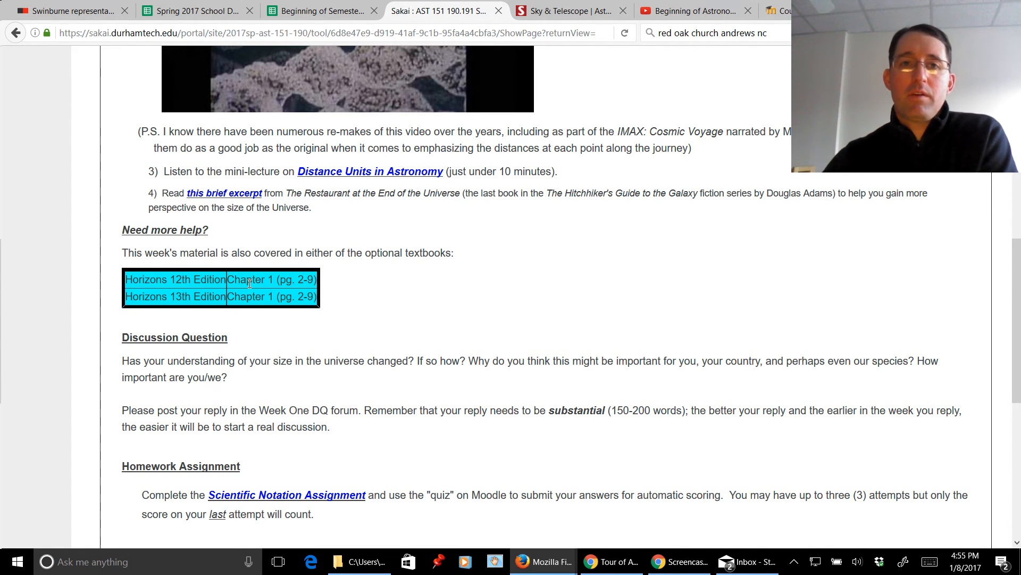
pyautogui.scroll(3)
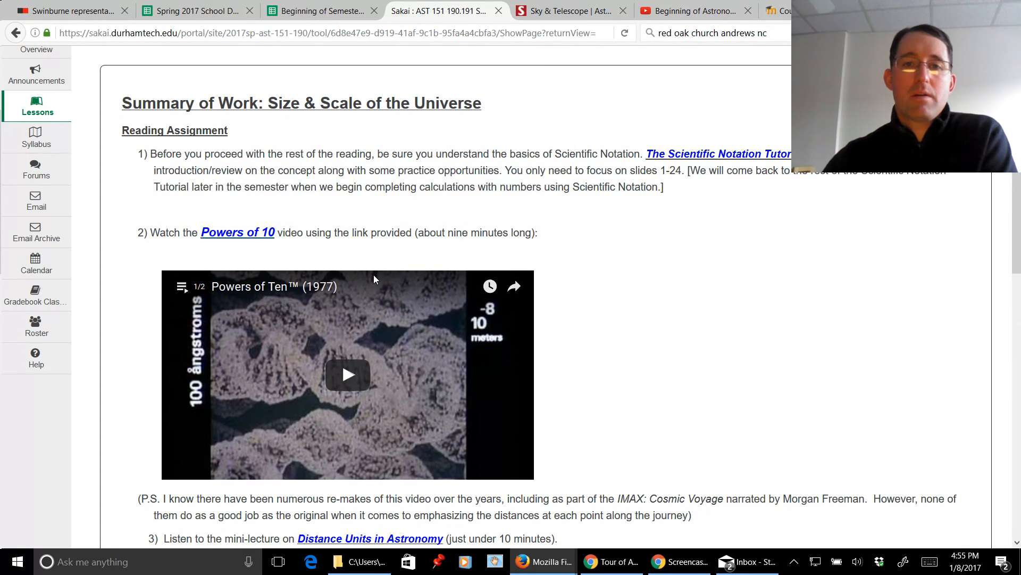
pyautogui.scroll(-3)
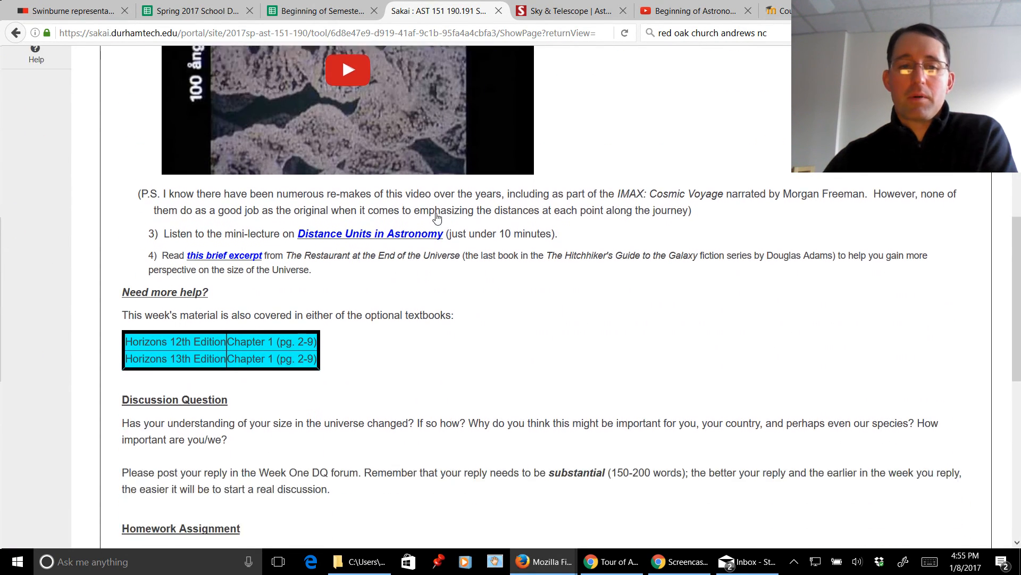
pyautogui.scroll(-3)
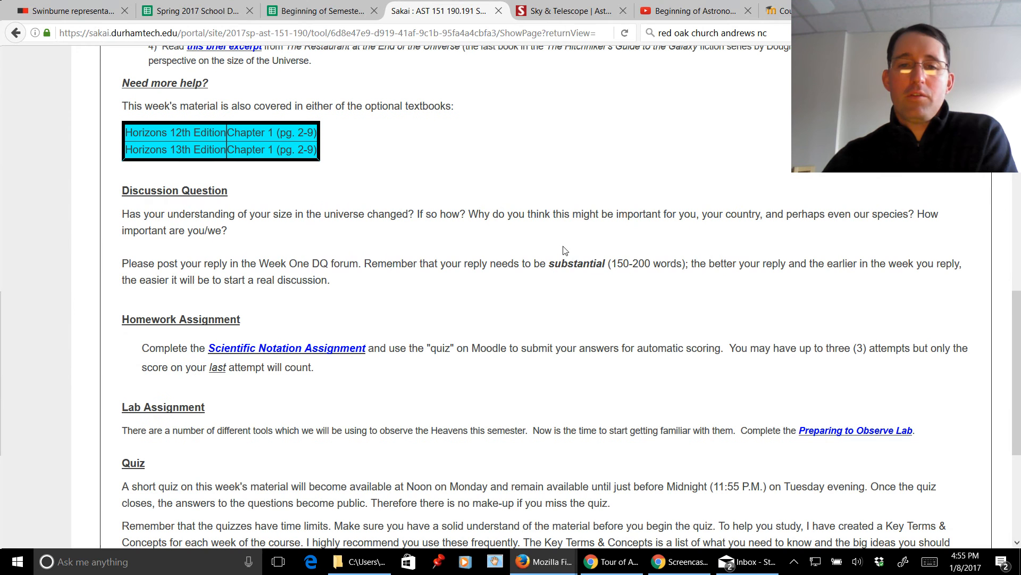
pyautogui.moveTo(510, 239)
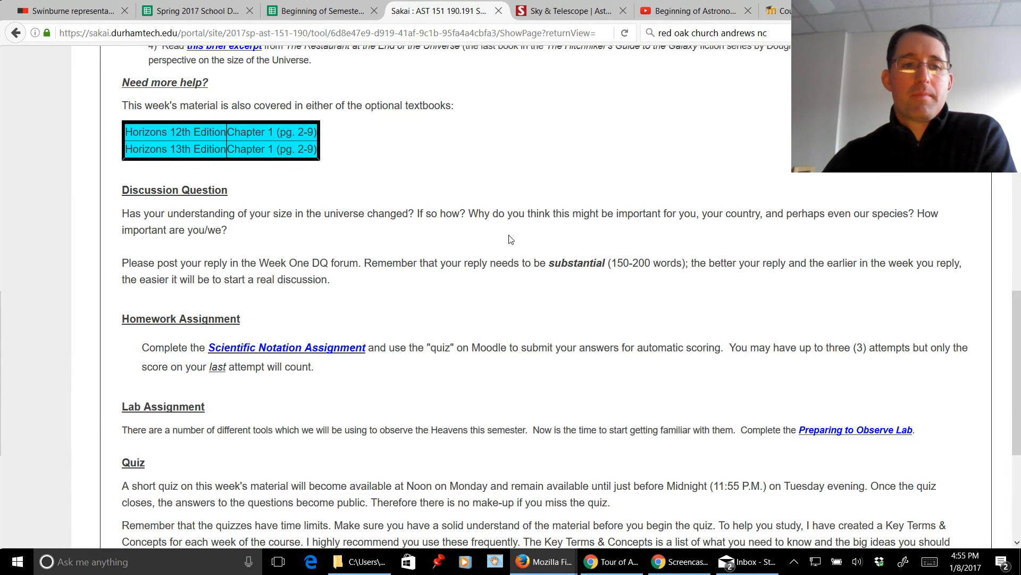
pyautogui.scroll(-3)
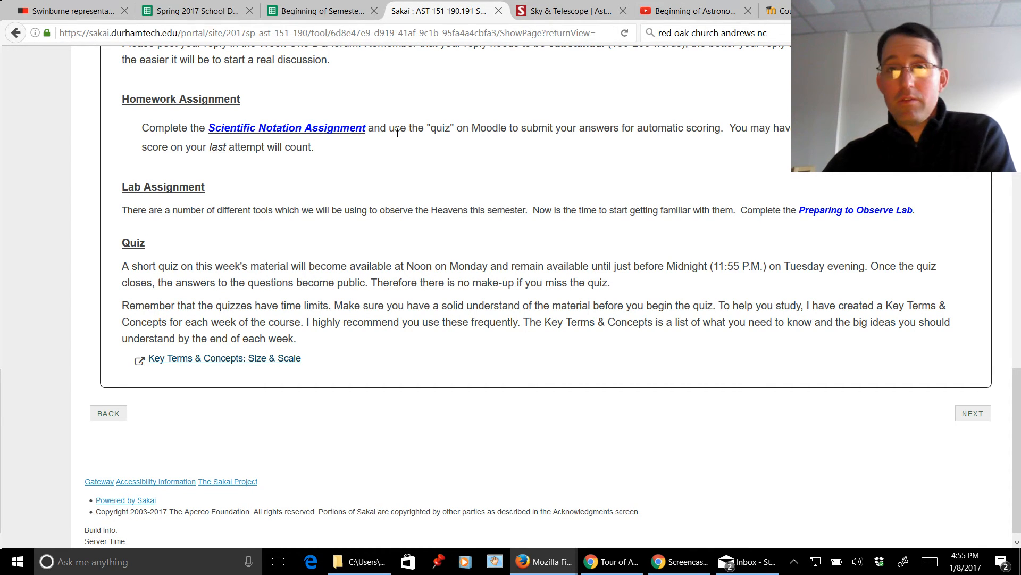
pyautogui.moveTo(448, 154)
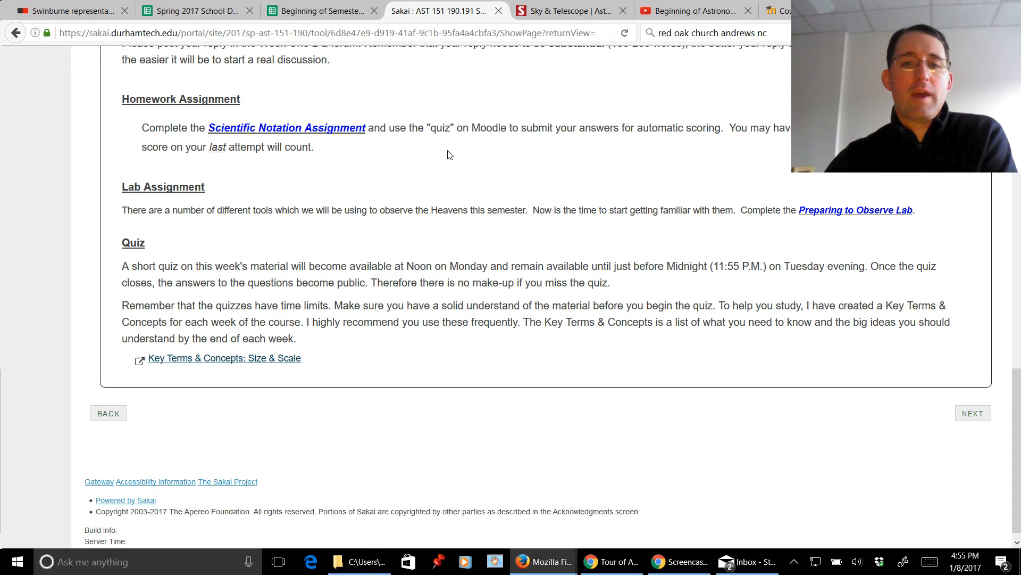
pyautogui.moveTo(490, 211)
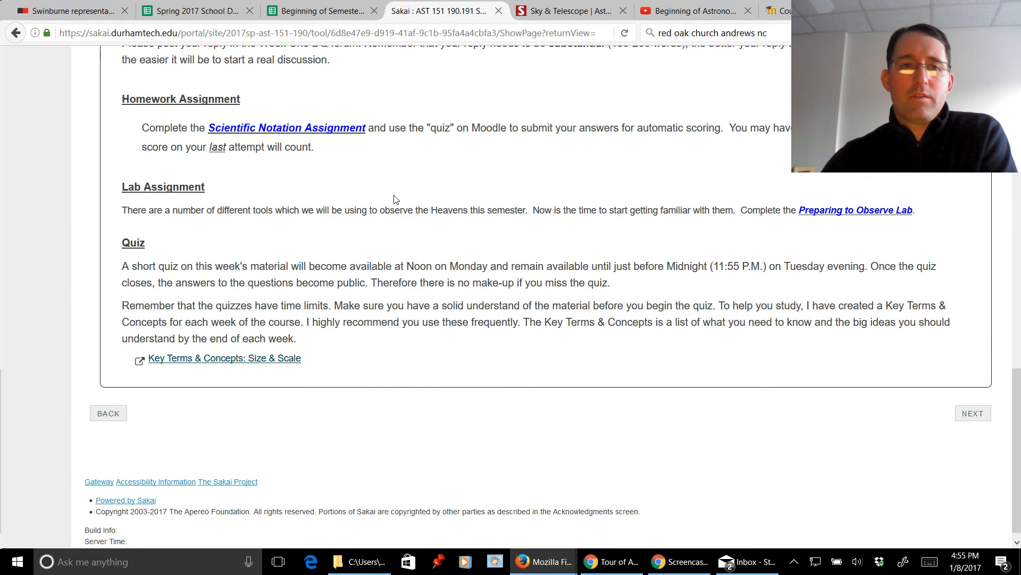
pyautogui.moveTo(588, 209)
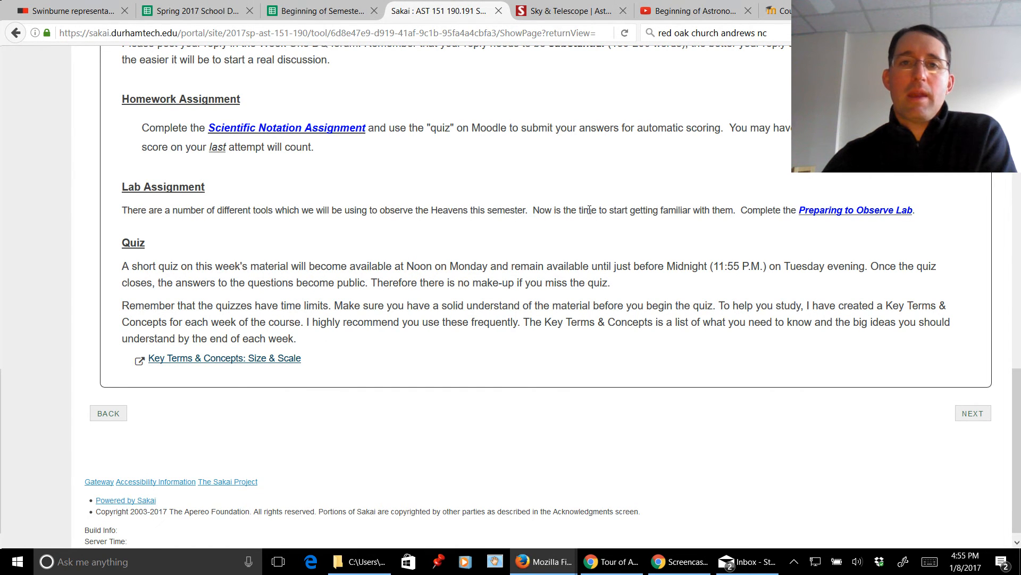
pyautogui.moveTo(586, 224)
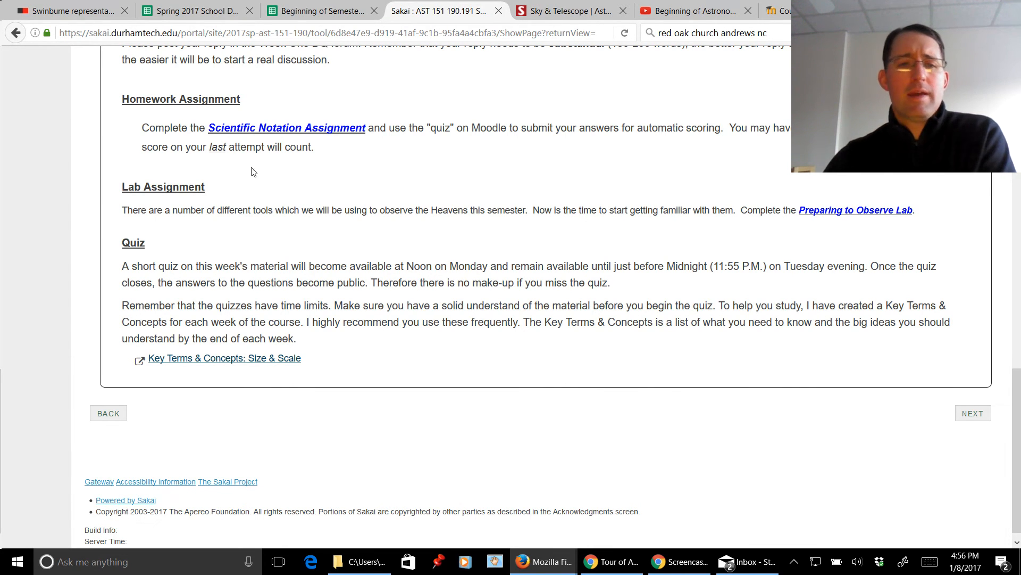
pyautogui.moveTo(491, 214)
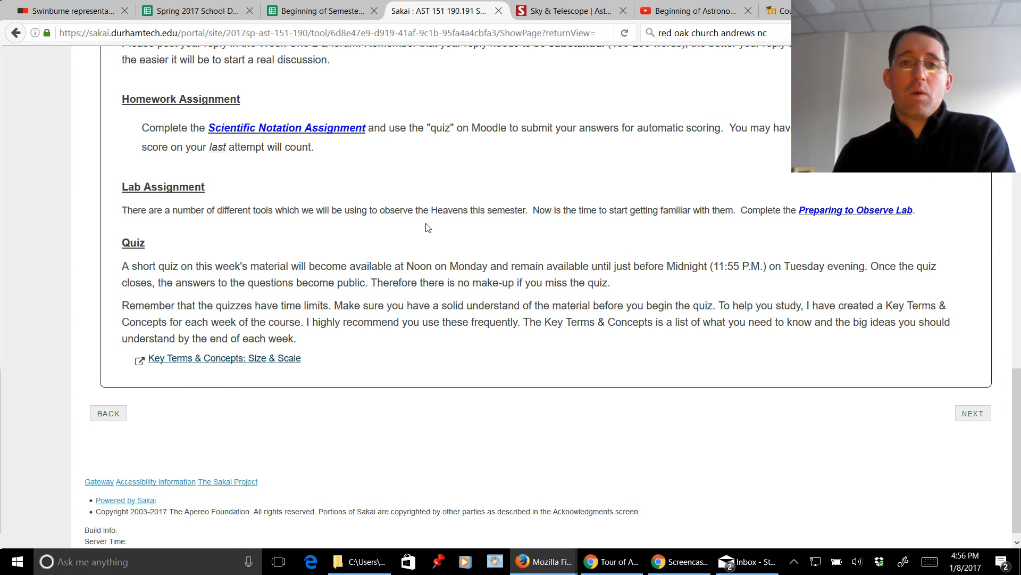
pyautogui.moveTo(431, 225)
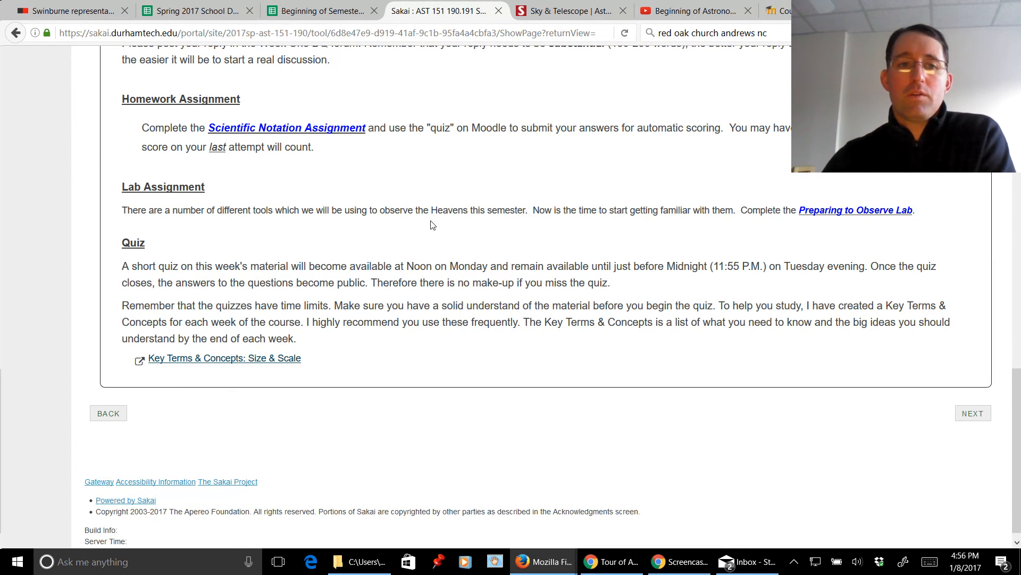
pyautogui.scroll(-3)
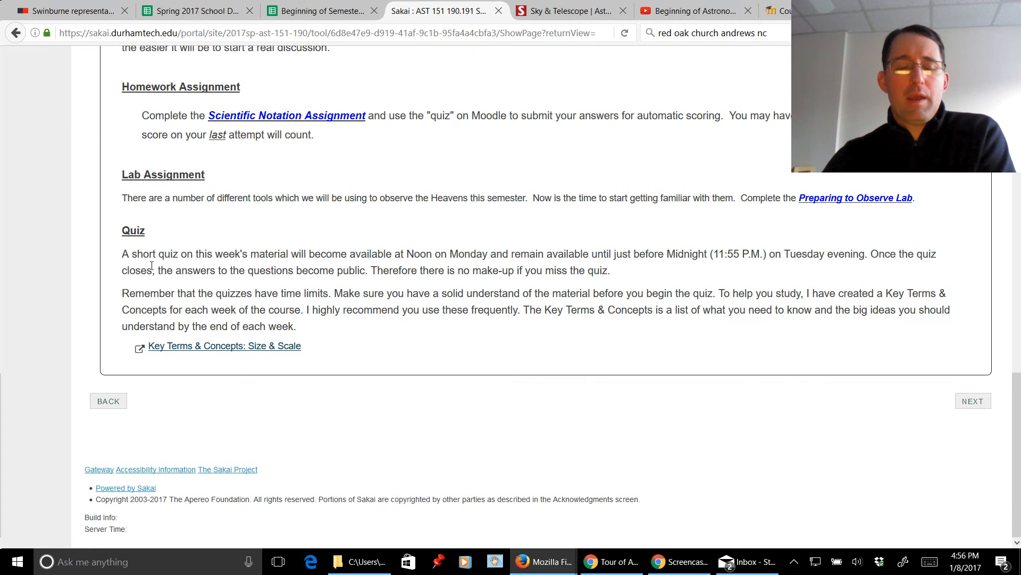
pyautogui.moveTo(424, 298)
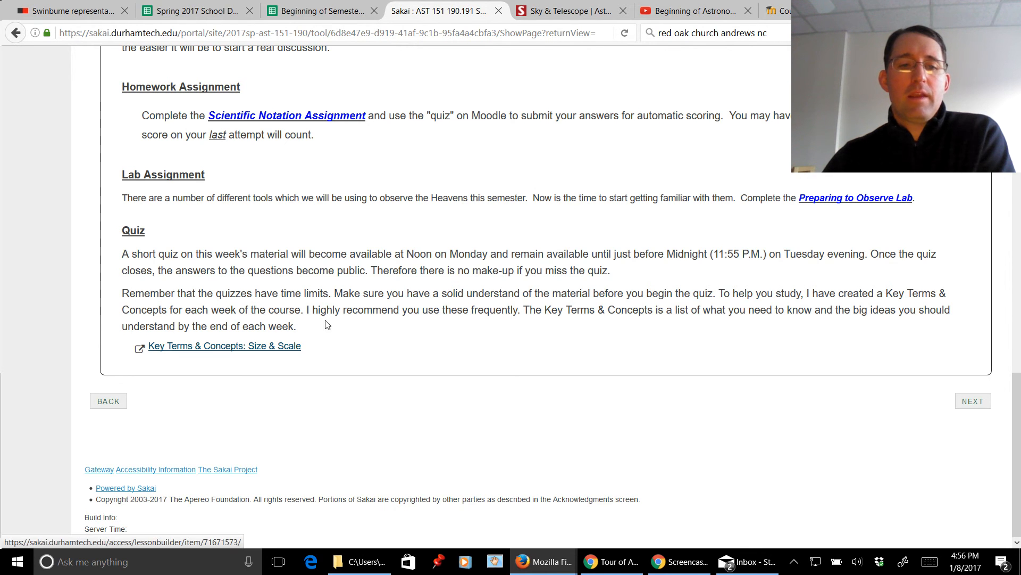
pyautogui.moveTo(452, 307)
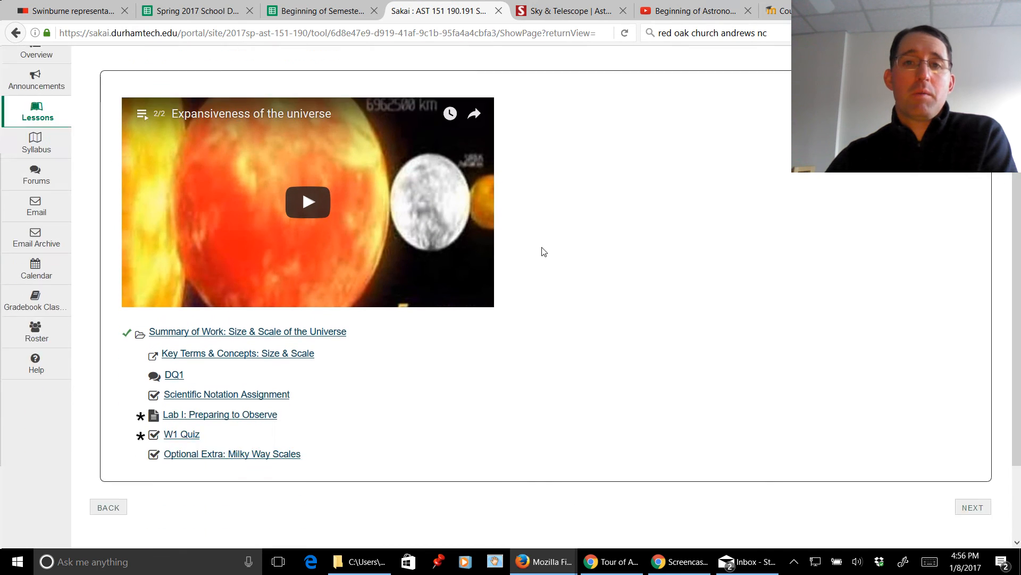
# - Open Lab I: Preparing to Observe and highlight its instructions and lab-submission sentence
pyautogui.scroll(-3)
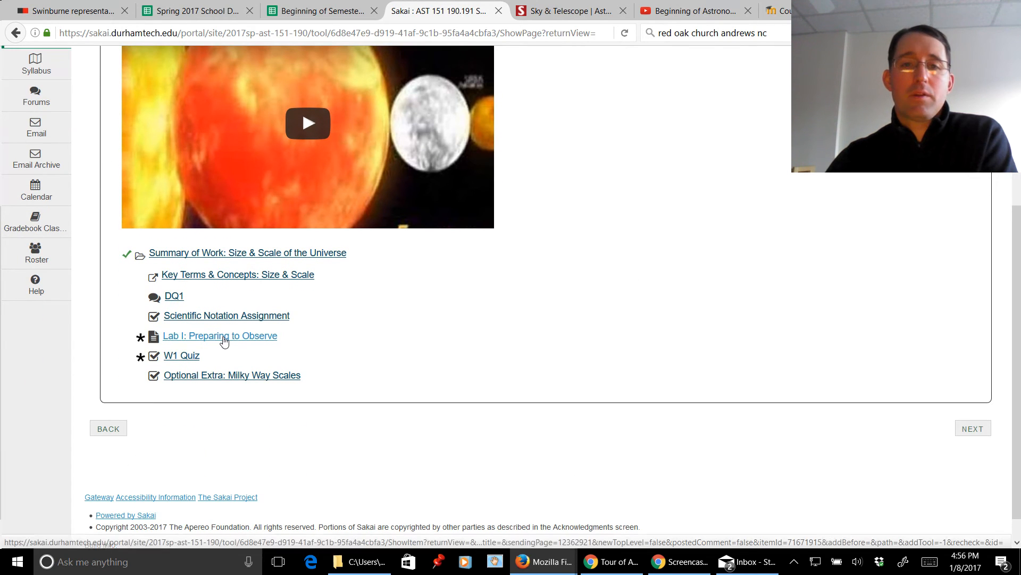
pyautogui.click(220, 336)
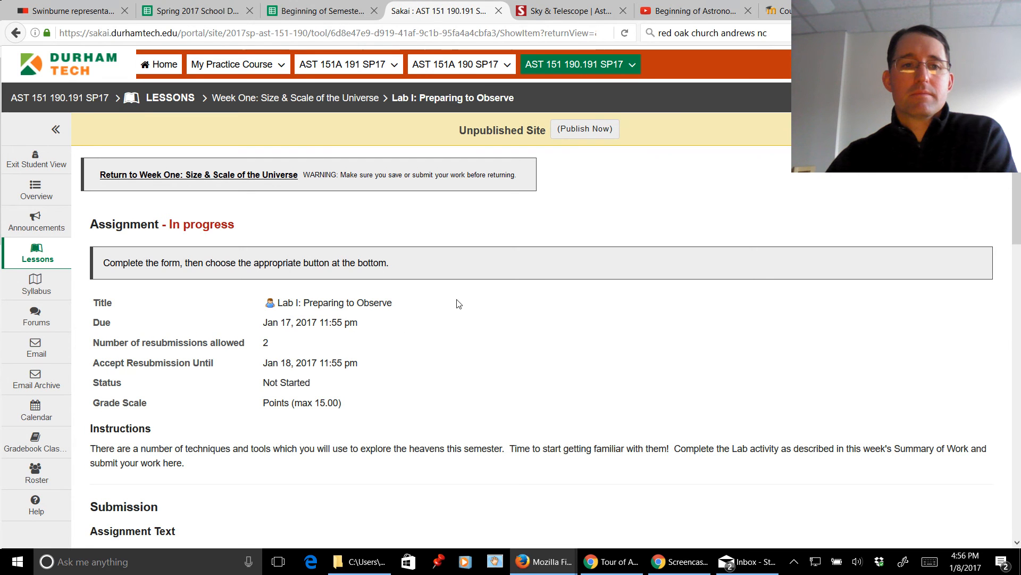
pyautogui.scroll(-3)
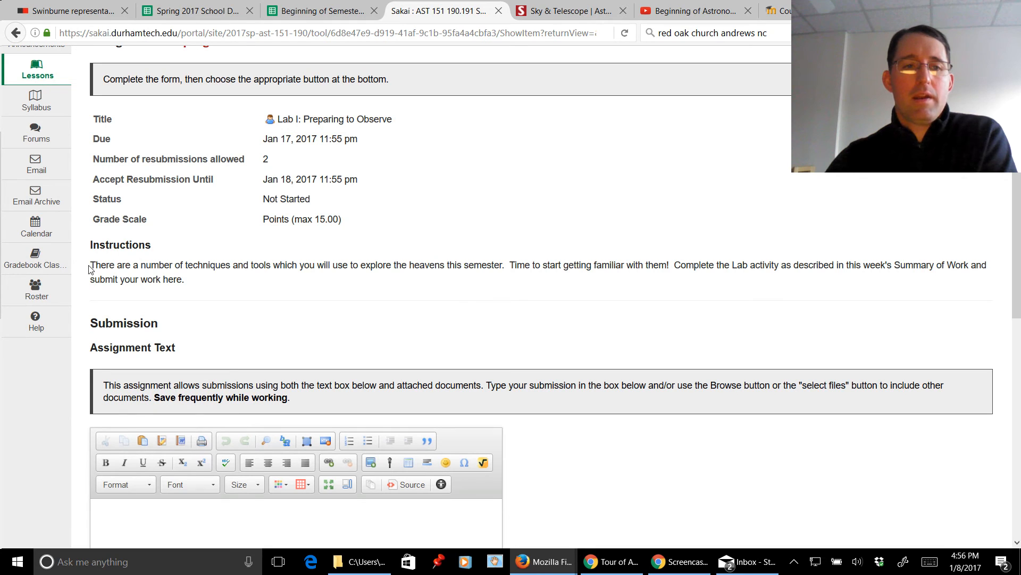
pyautogui.moveTo(90, 264); pyautogui.dragTo(184, 279)
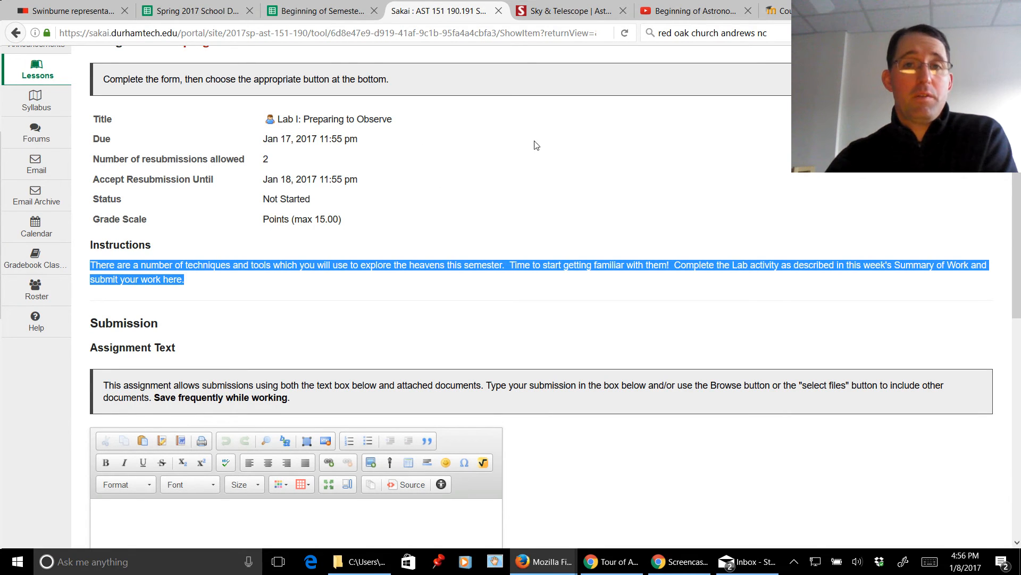
pyautogui.moveTo(392, 194)
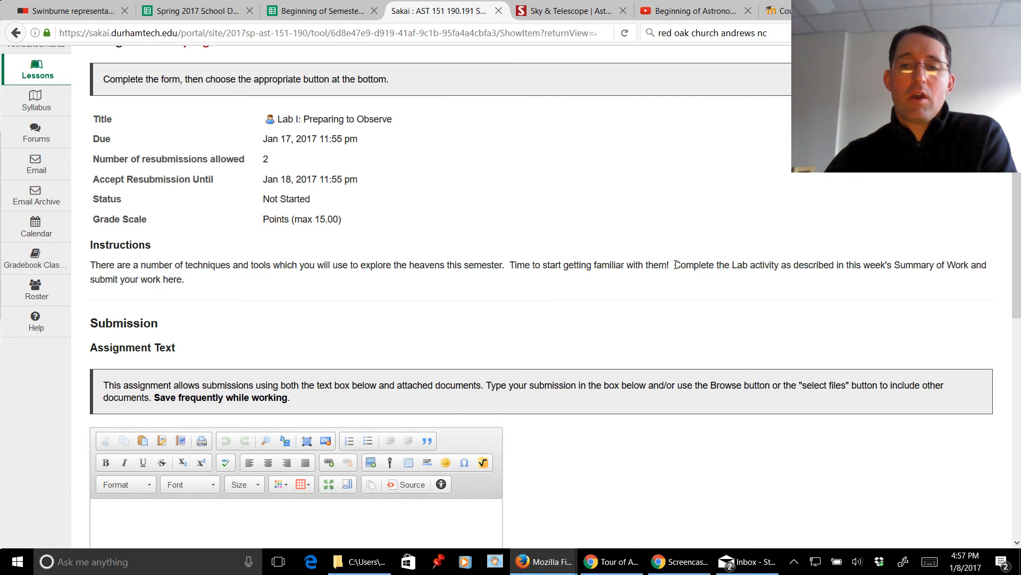
pyautogui.moveTo(675, 264); pyautogui.dragTo(185, 279)
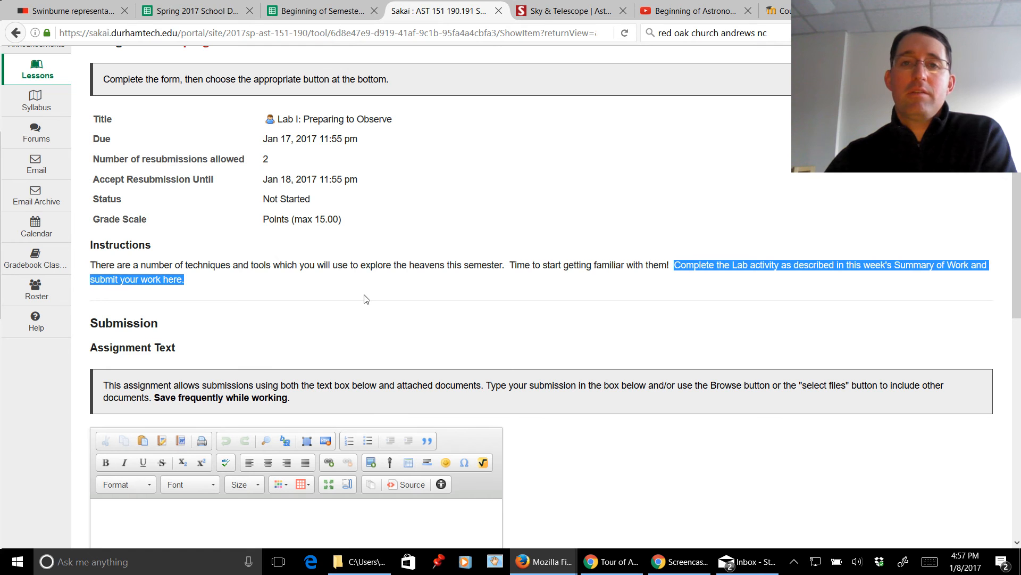
pyautogui.moveTo(448, 216)
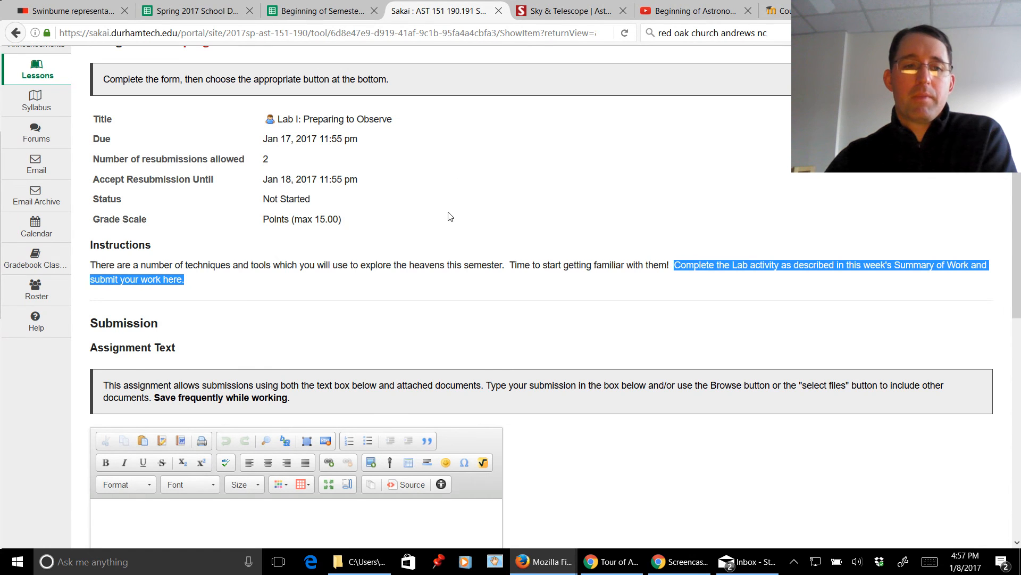
pyautogui.scroll(-3)
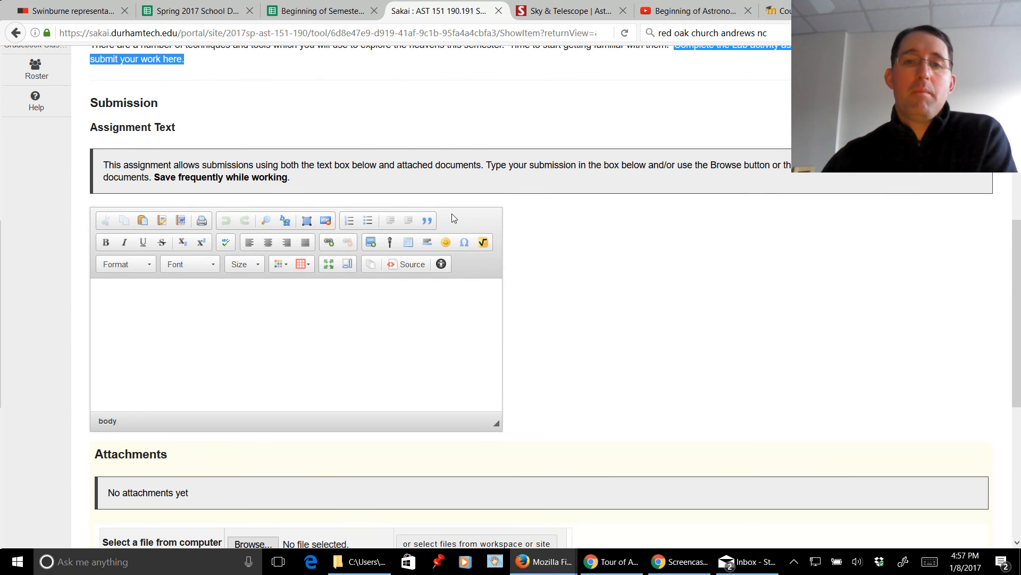
pyautogui.scroll(3)
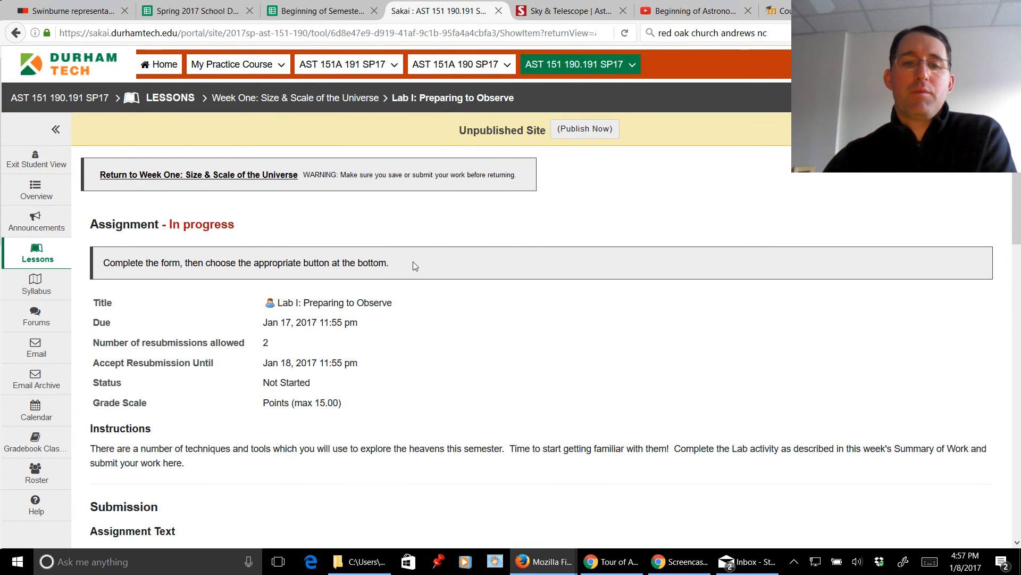
# - Return to the Week One: Size & Scale of the Universe lesson and scroll its item list
pyautogui.click(295, 97)
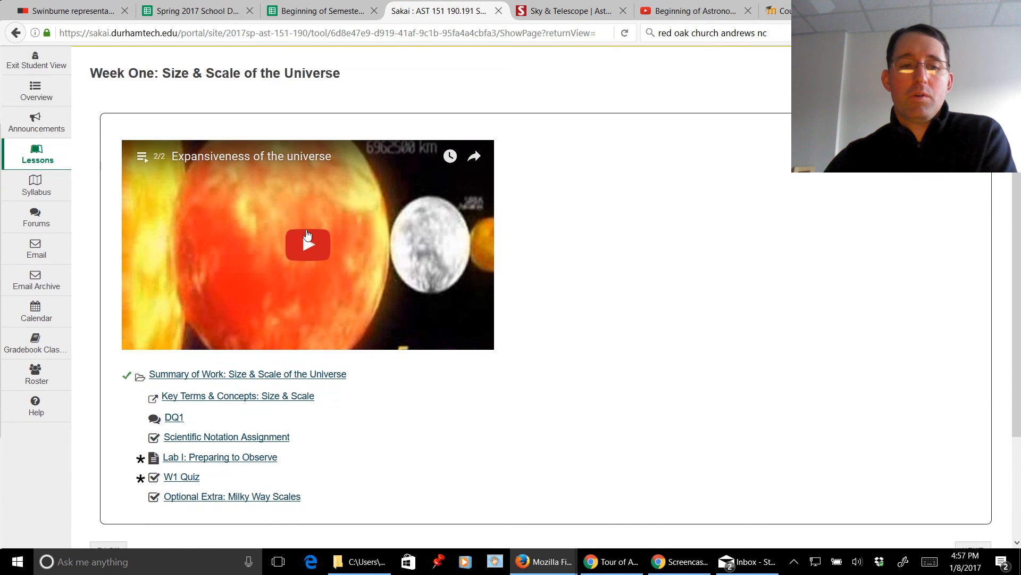
pyautogui.scroll(-3)
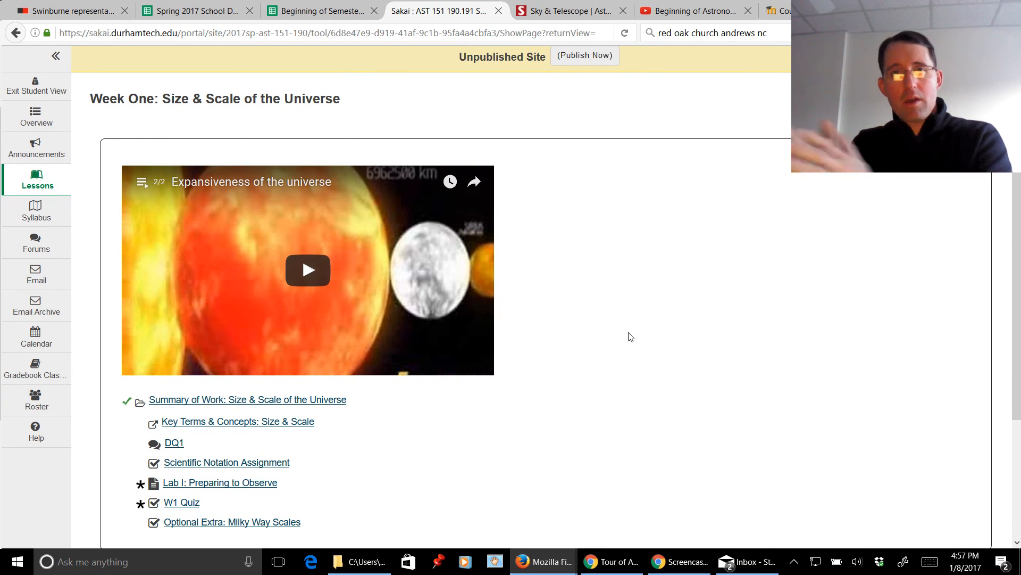
pyautogui.moveTo(508, 212)
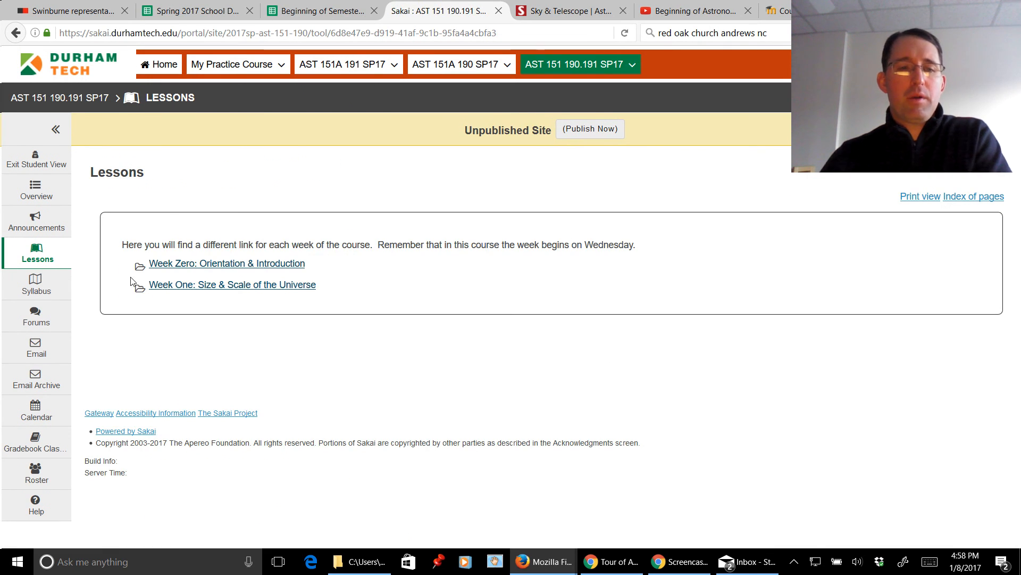
pyautogui.moveTo(191, 261)
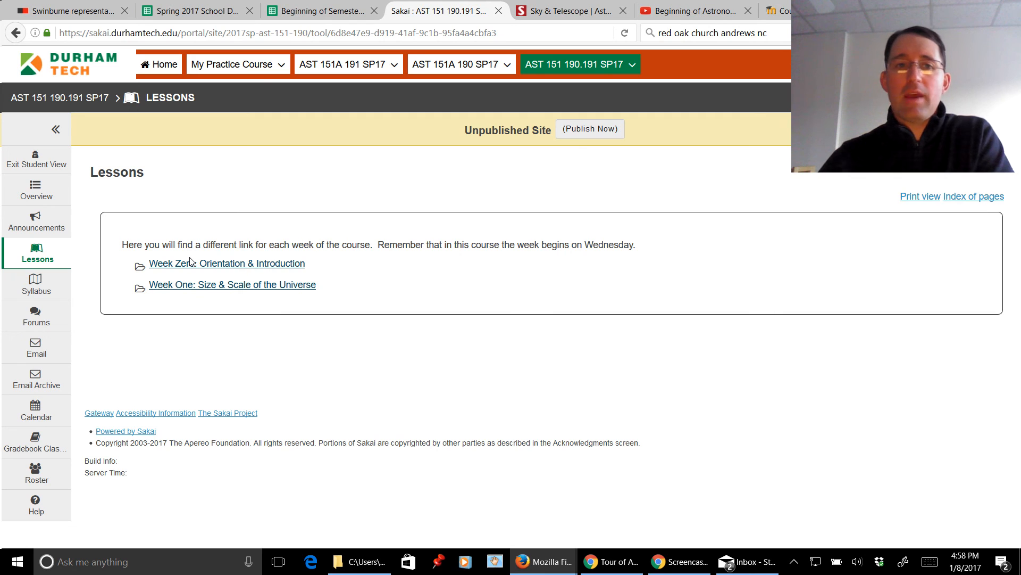
pyautogui.moveTo(226, 263)
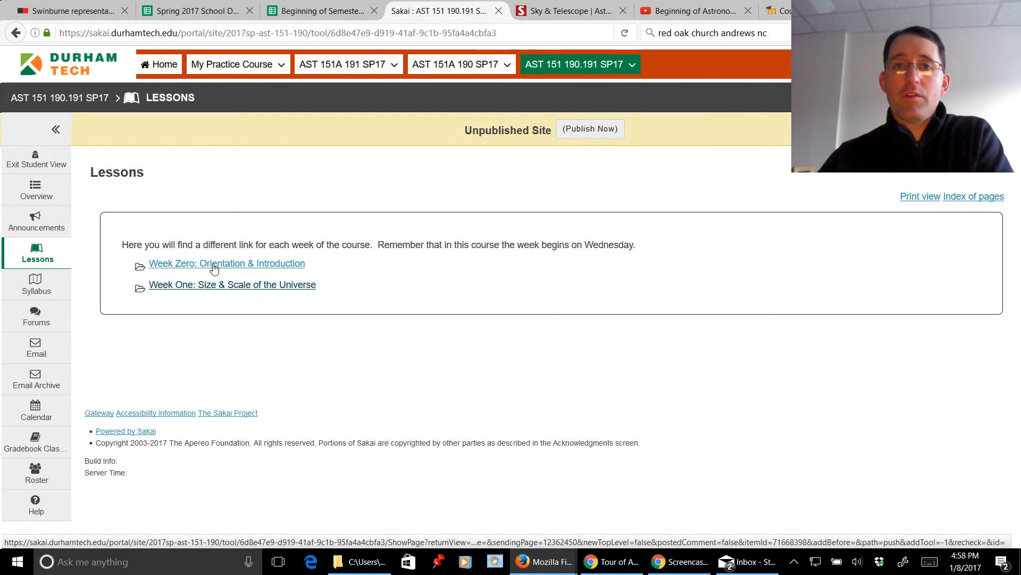
pyautogui.moveTo(293, 209)
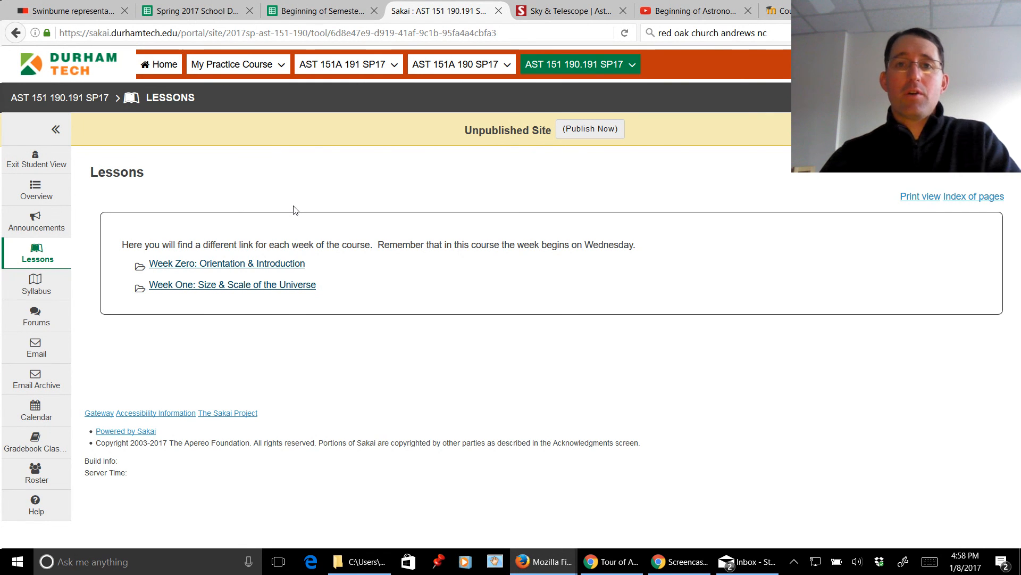
pyautogui.moveTo(35, 192)
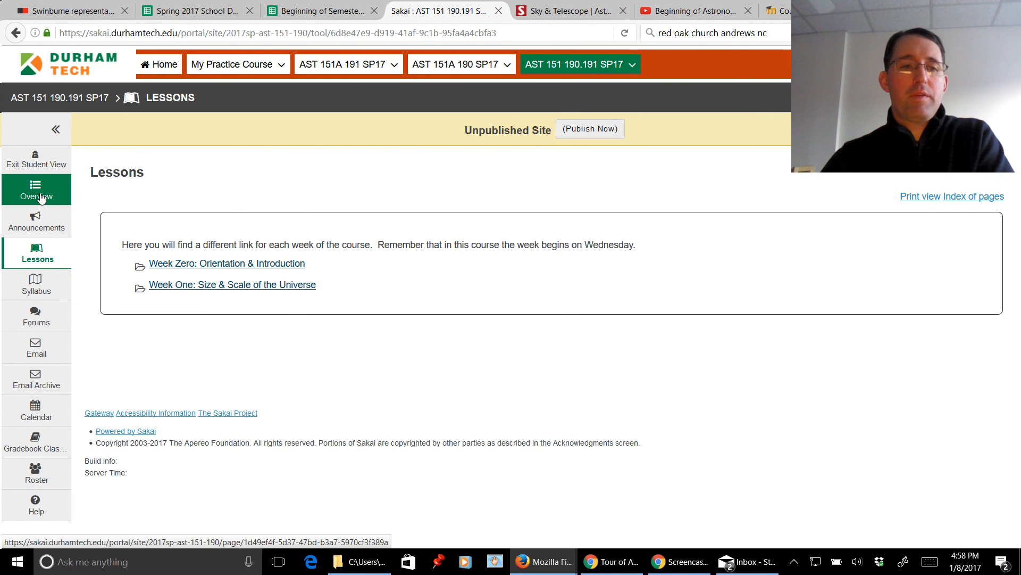
# - Go to the Astronomy 151 Overview with intro videos, announcements and calendar
pyautogui.click(35, 189)
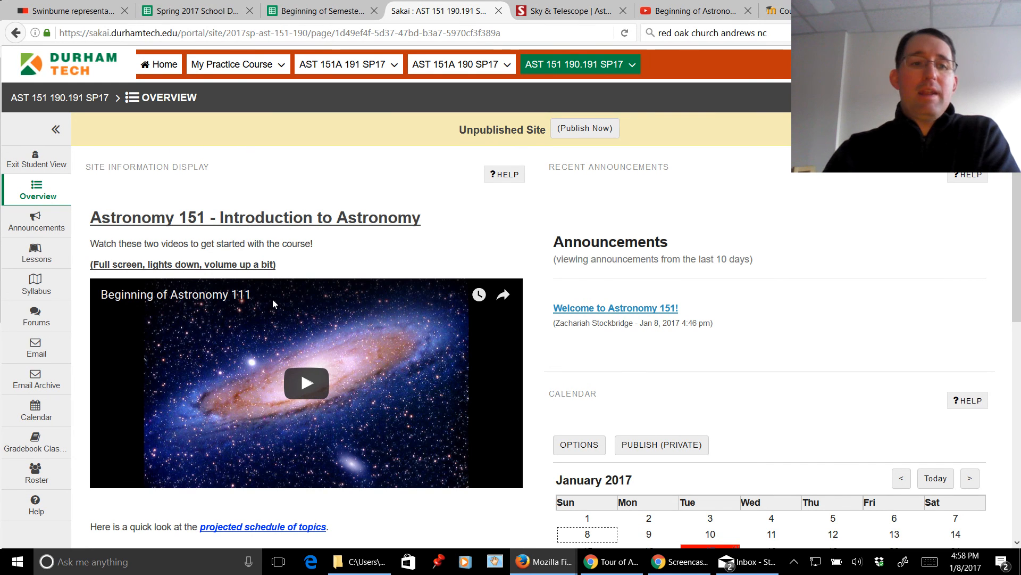
pyautogui.moveTo(36, 253)
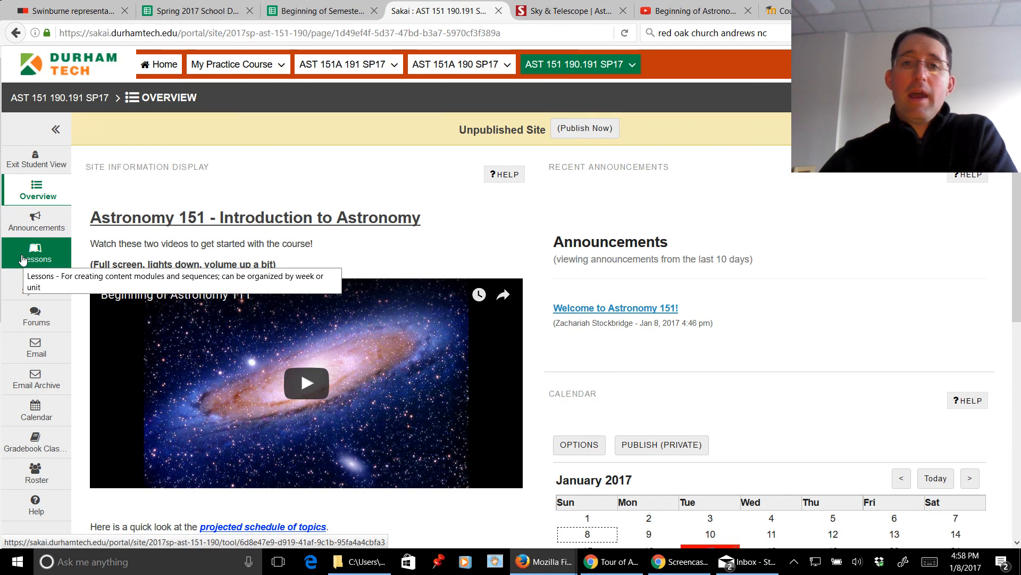
pyautogui.moveTo(160, 357)
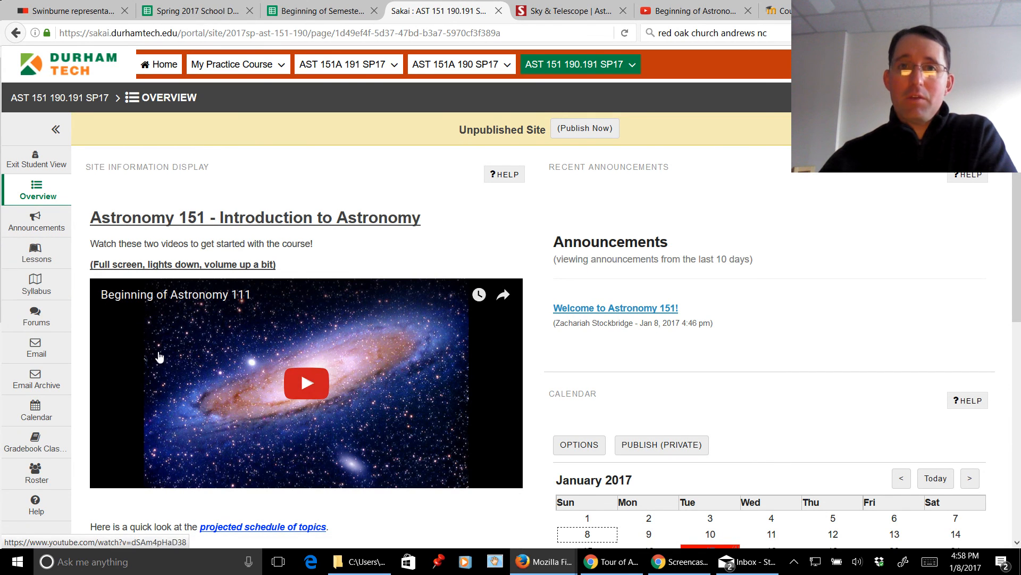